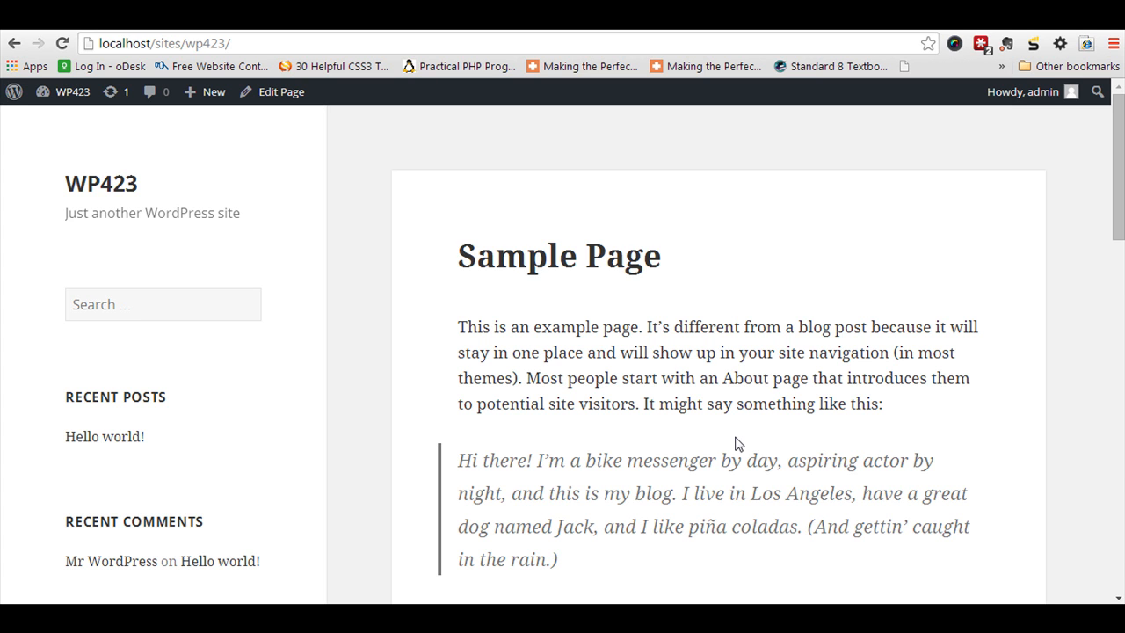
{"action": "mouse_move", "coordinate": [431, 166]}
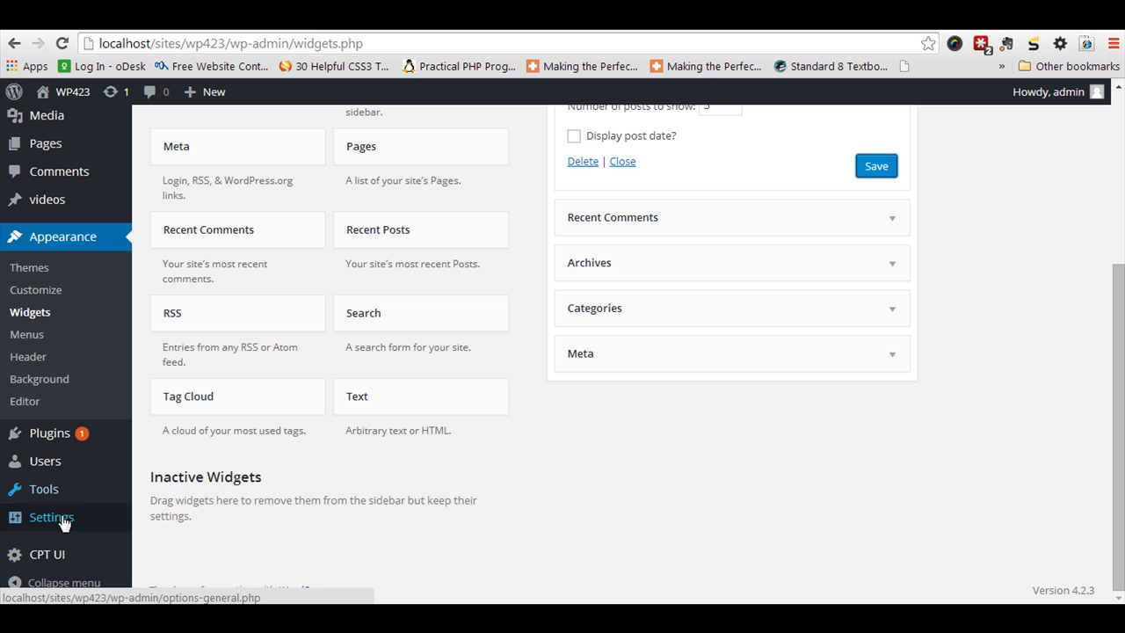
{"action": "mouse_move", "coordinate": [46, 461]}
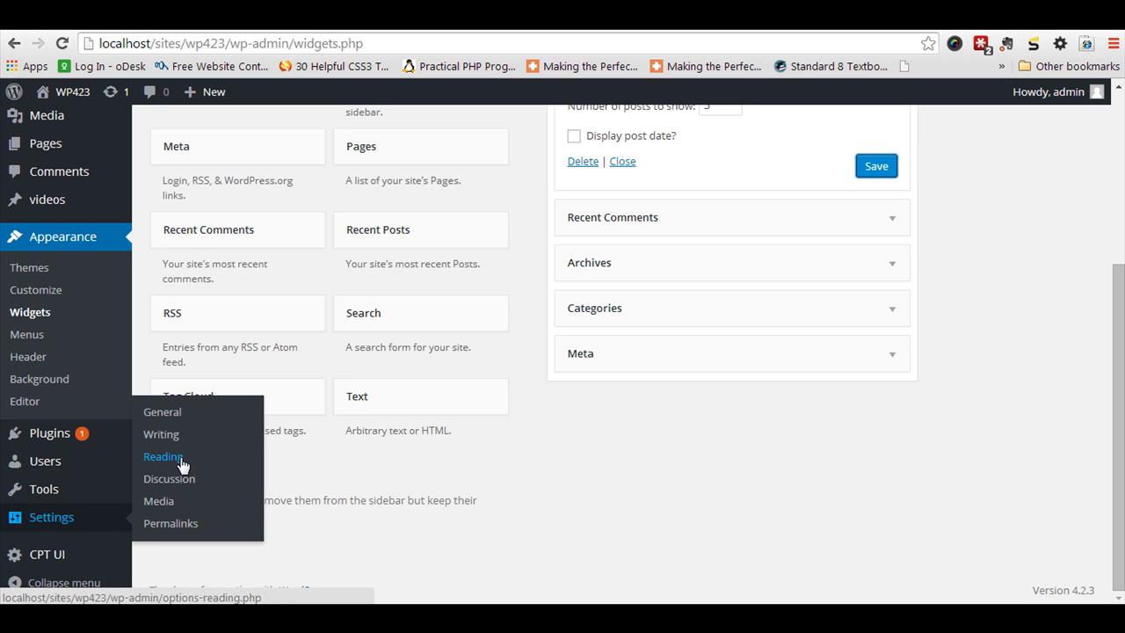
Show the Reading Settings with Sample Page as front page and Blog as posts page
{"action": "left_click", "coordinate": [162, 457]}
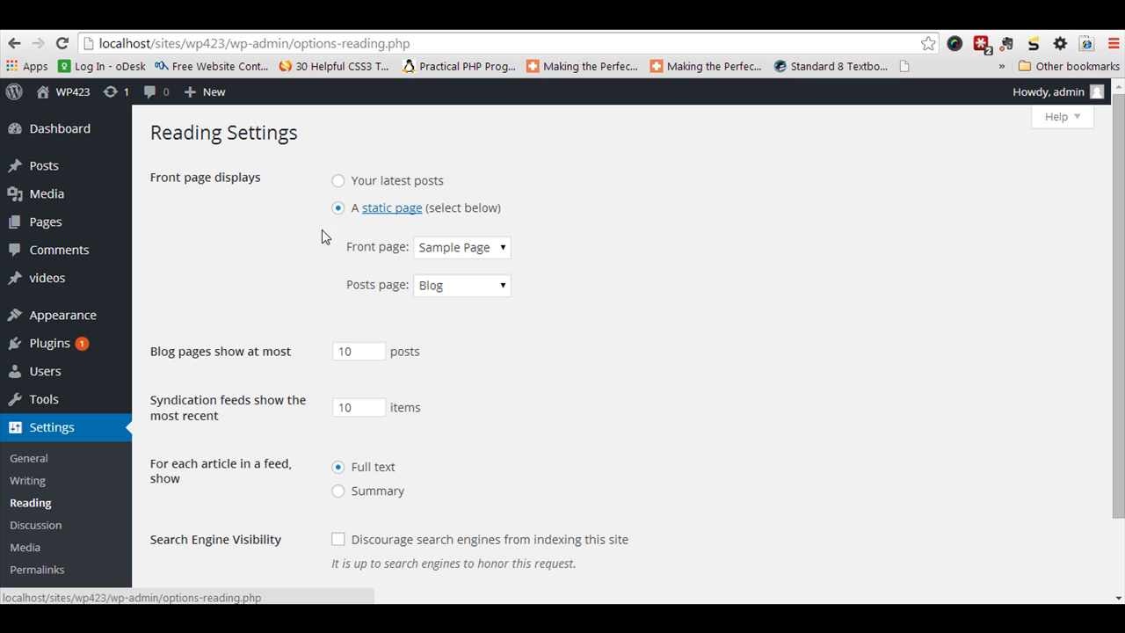
{"action": "mouse_move", "coordinate": [429, 285]}
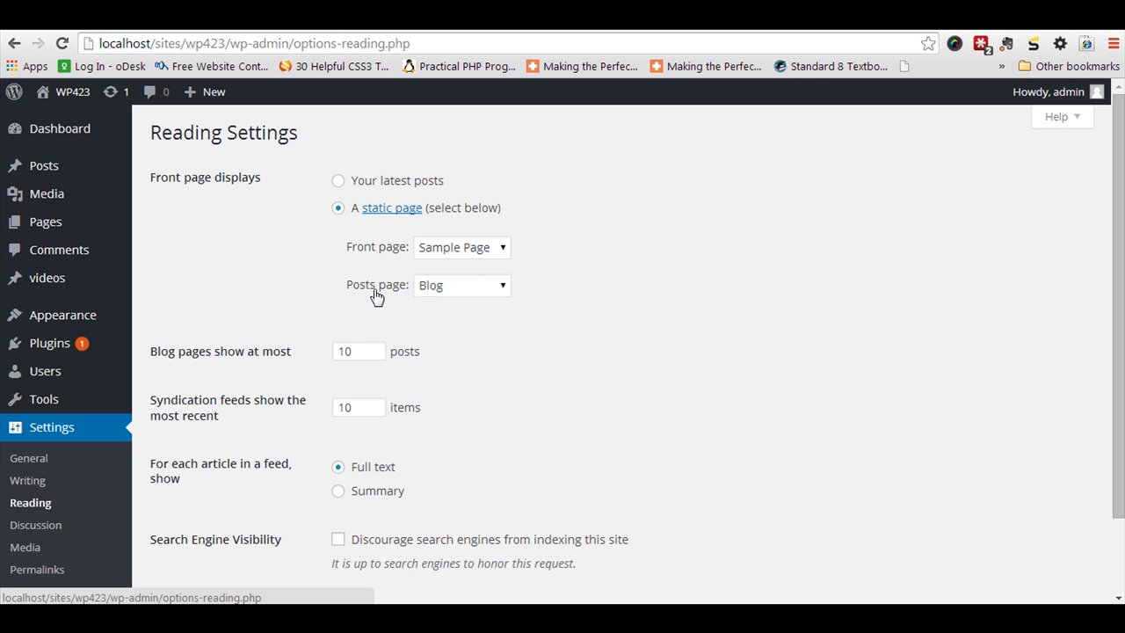
{"action": "mouse_move", "coordinate": [443, 293]}
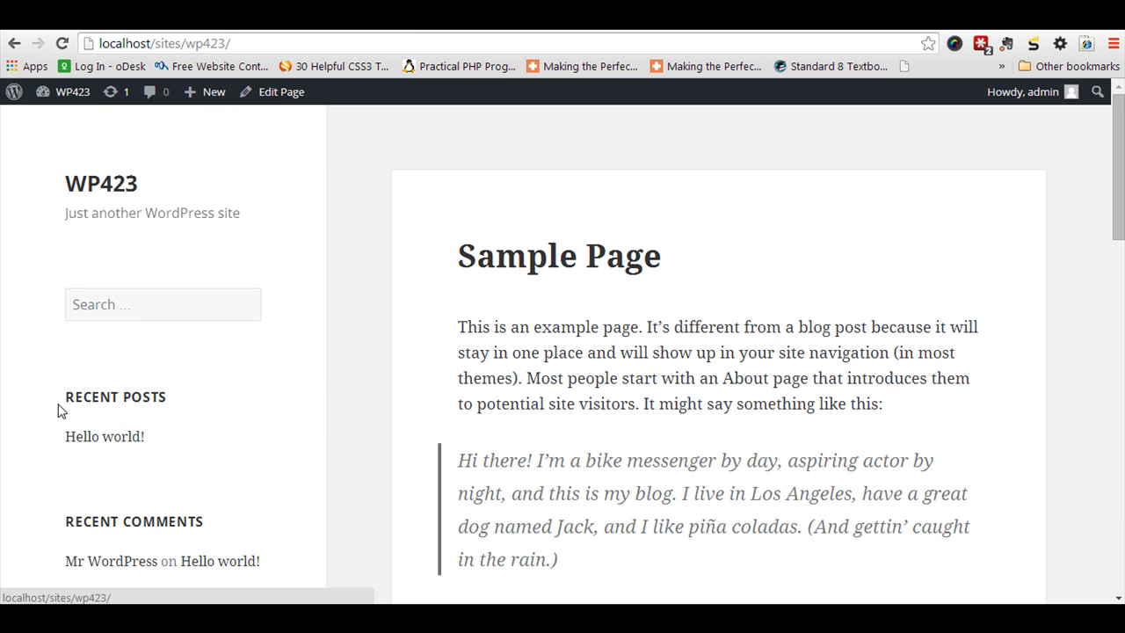
{"action": "double_click", "coordinate": [116, 397]}
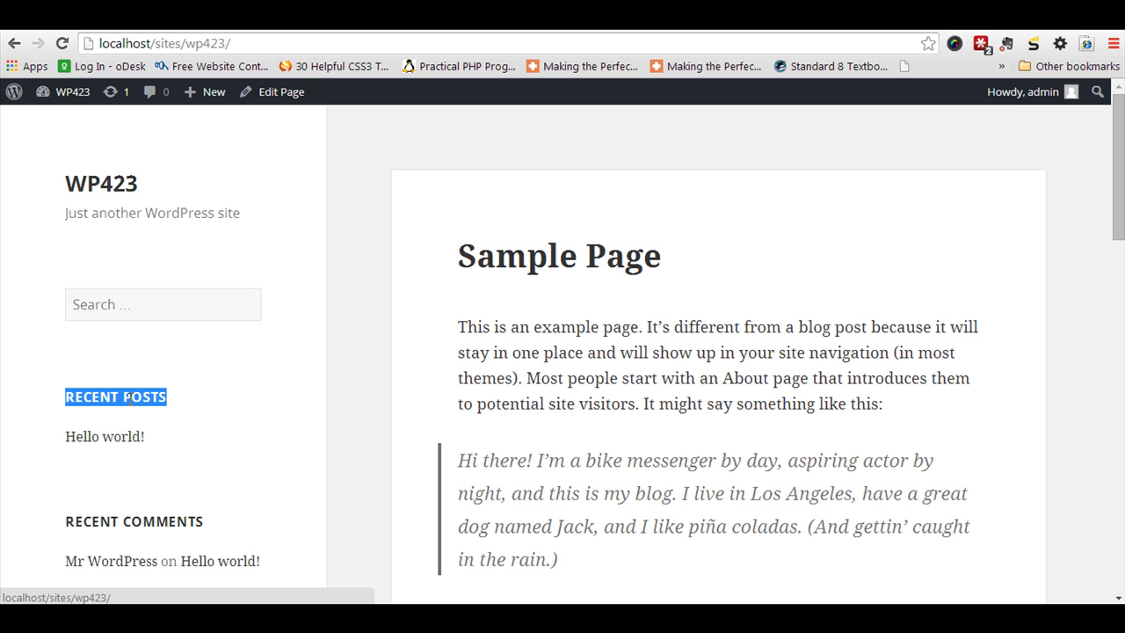
{"action": "mouse_move", "coordinate": [330, 340]}
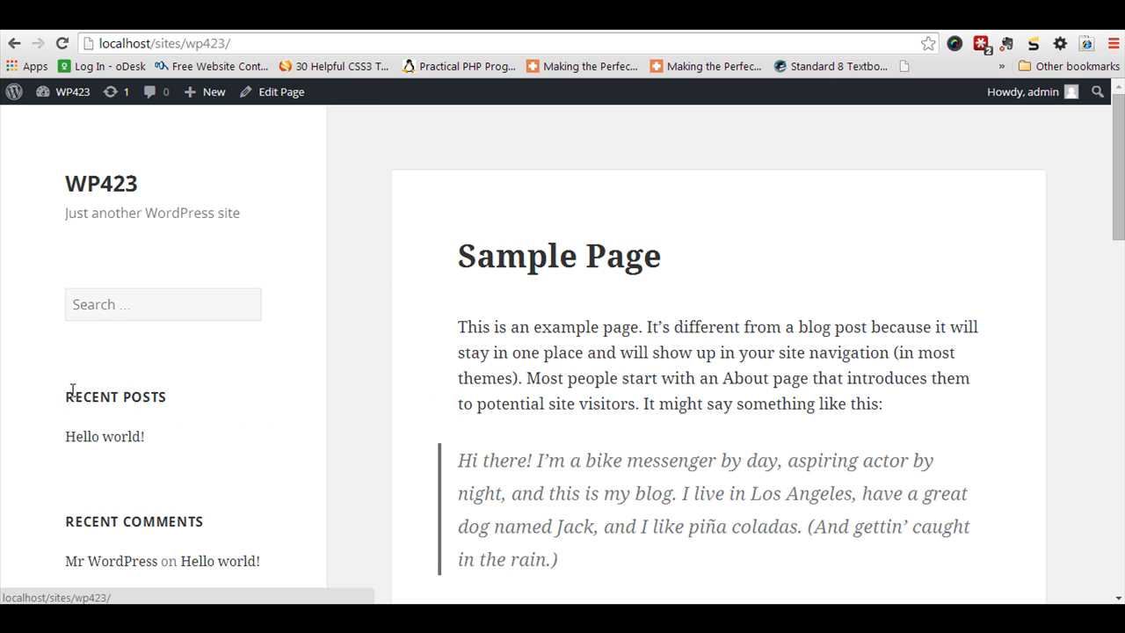
{"action": "mouse_move", "coordinate": [131, 397]}
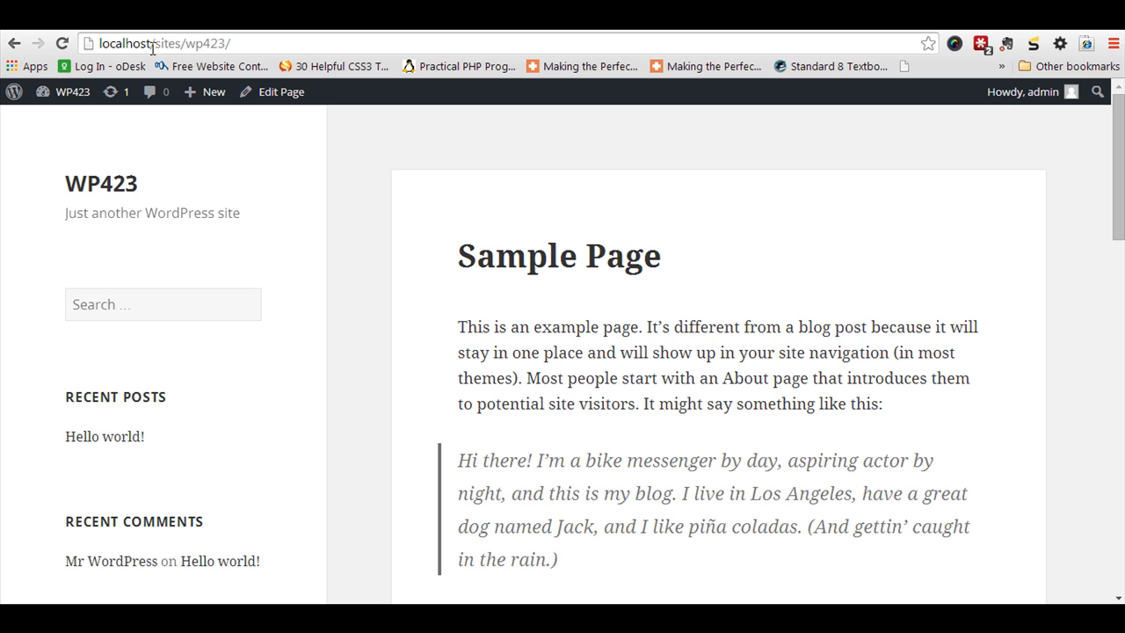
{"action": "mouse_move", "coordinate": [438, 407]}
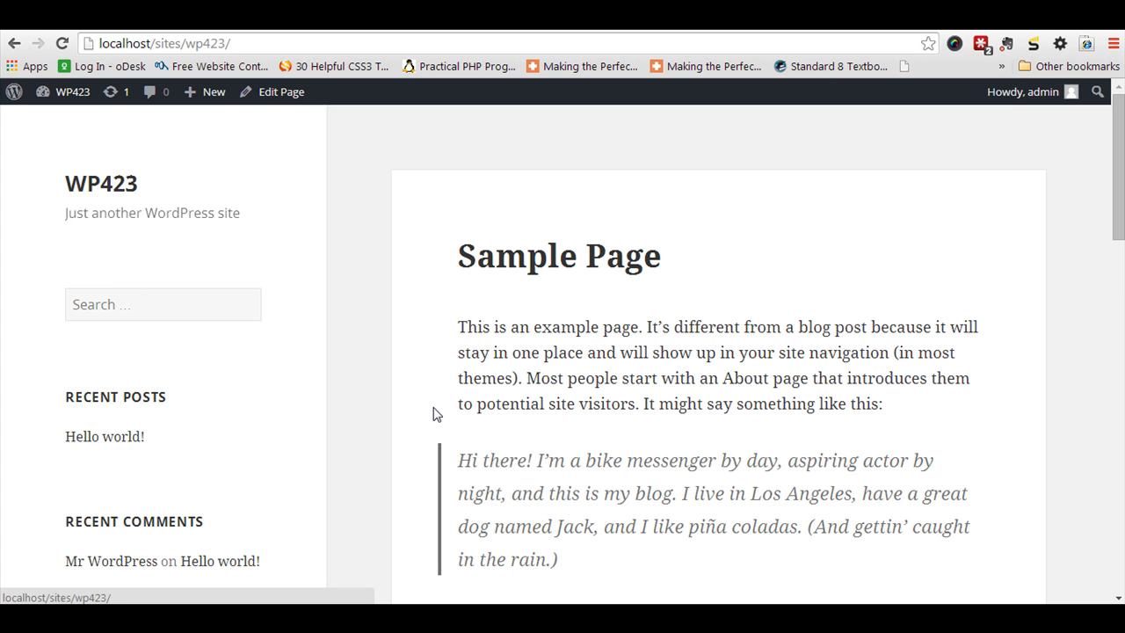
{"action": "mouse_move", "coordinate": [225, 563]}
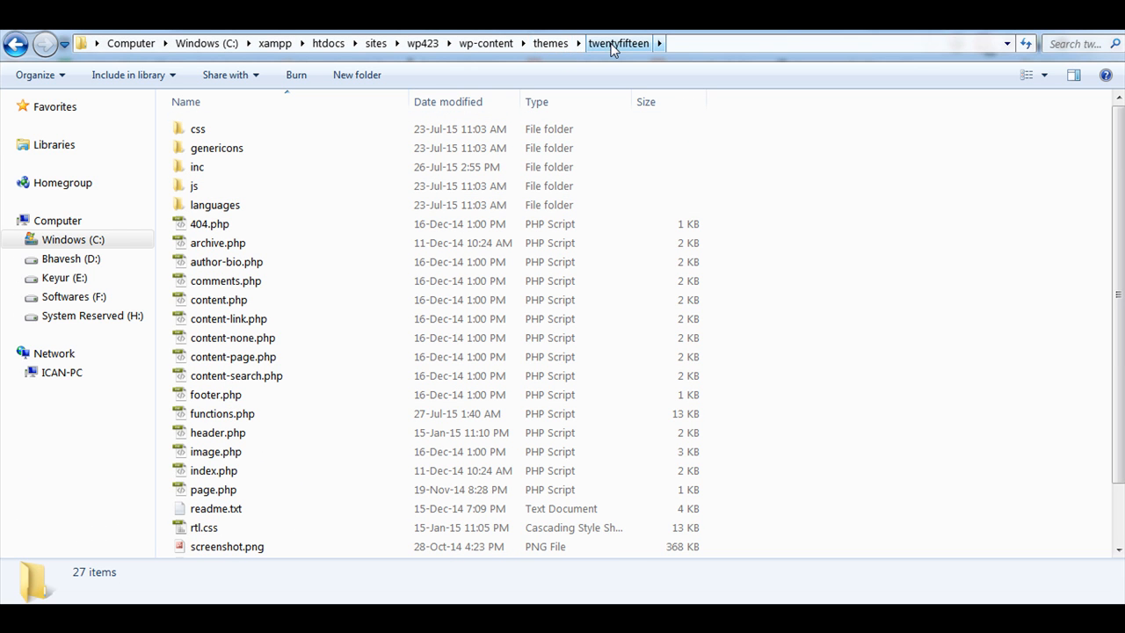
Open the twentyfifteen theme's functions.php in Dreamweaver from Explorer
{"action": "left_click", "coordinate": [222, 414]}
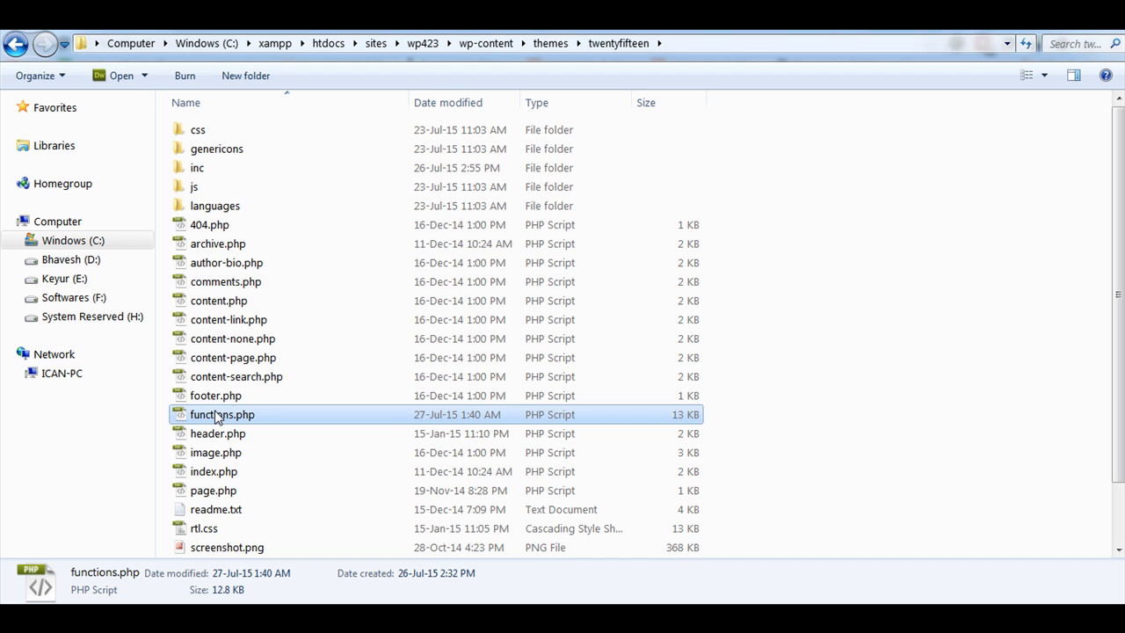
{"action": "double_click", "coordinate": [221, 415]}
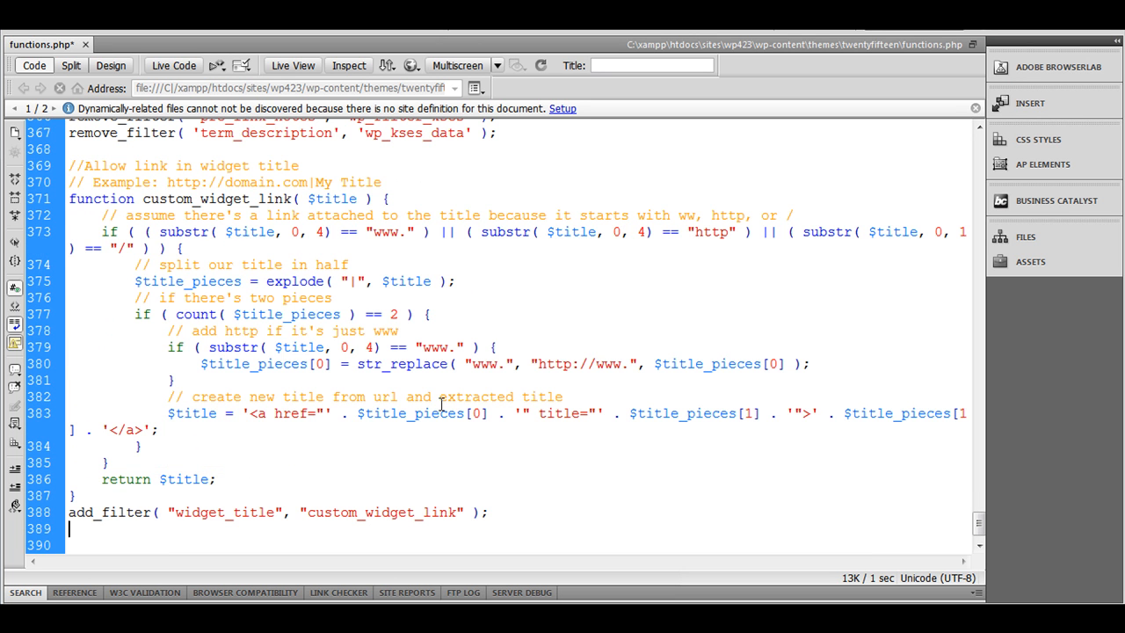
{"action": "scroll", "scroll_direction": "down", "scroll_amount": 3}
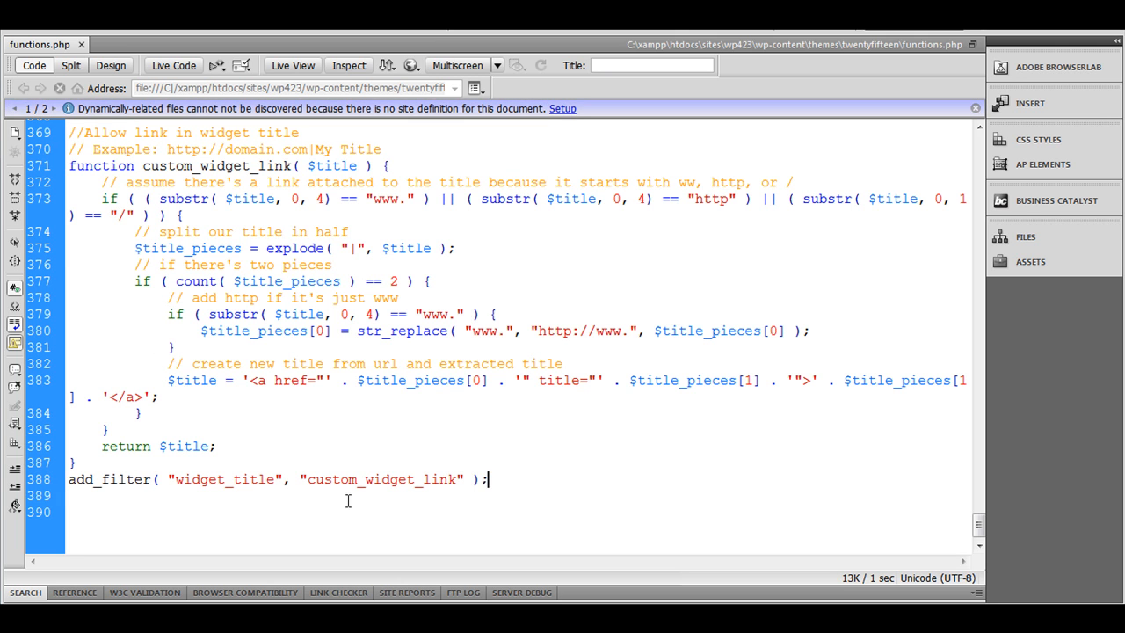
{"action": "double_click", "coordinate": [109, 478]}
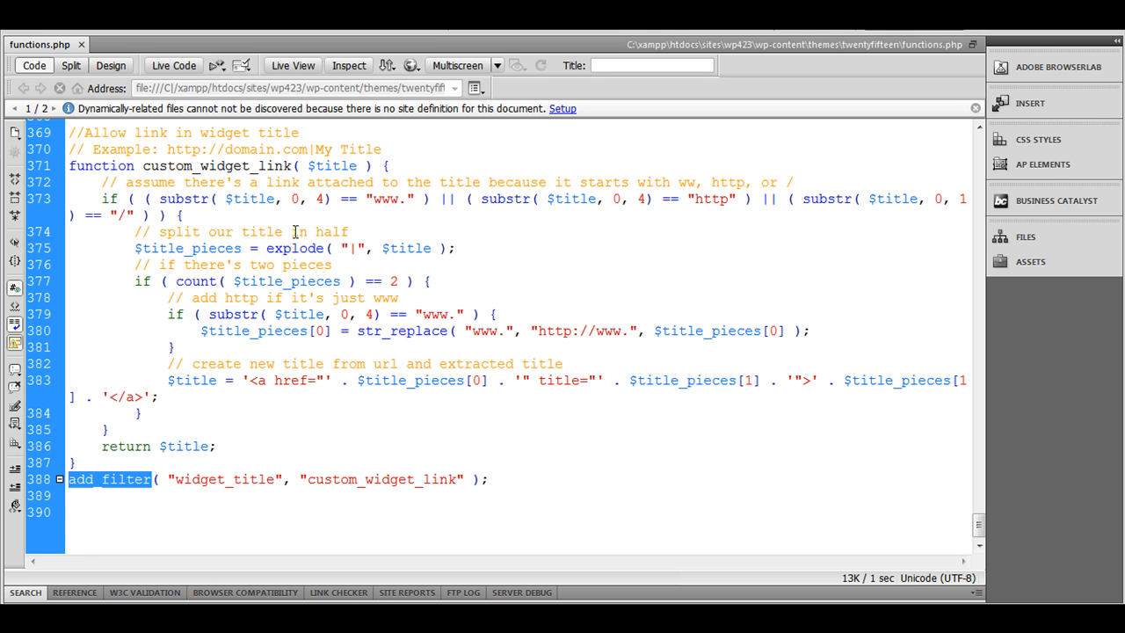
{"action": "mouse_move", "coordinate": [234, 263]}
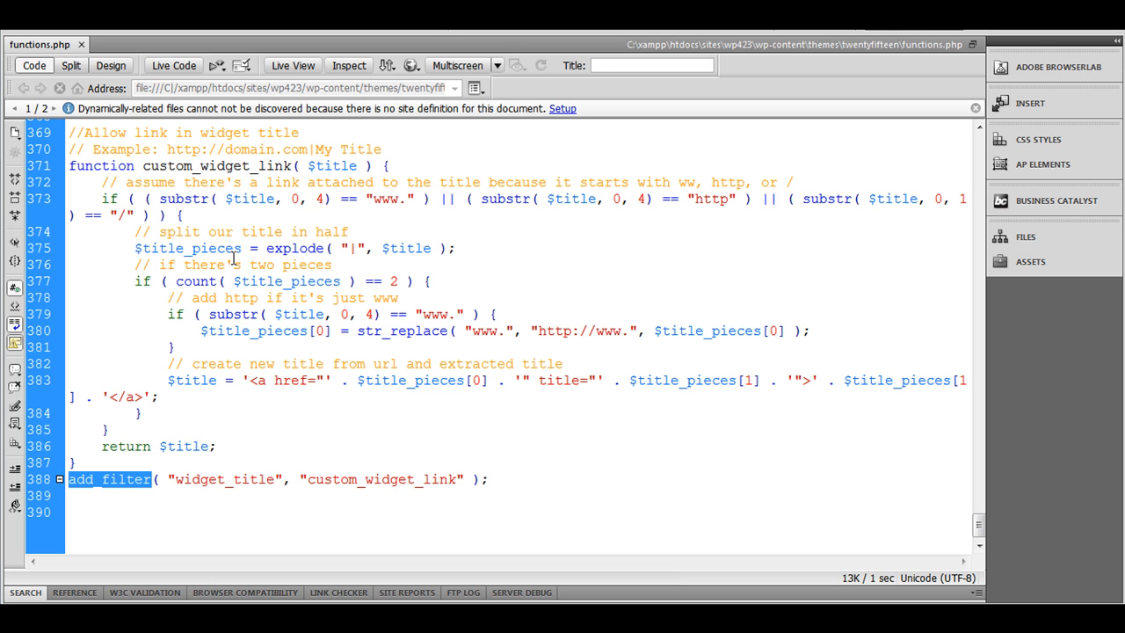
{"action": "mouse_move", "coordinate": [232, 429]}
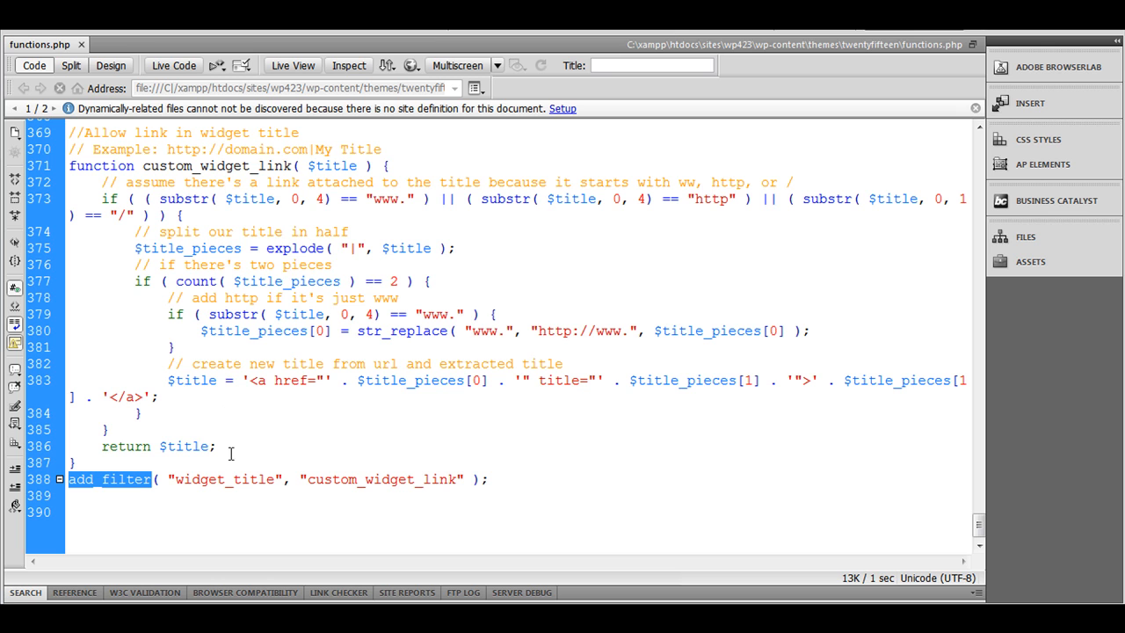
{"action": "mouse_move", "coordinate": [192, 446]}
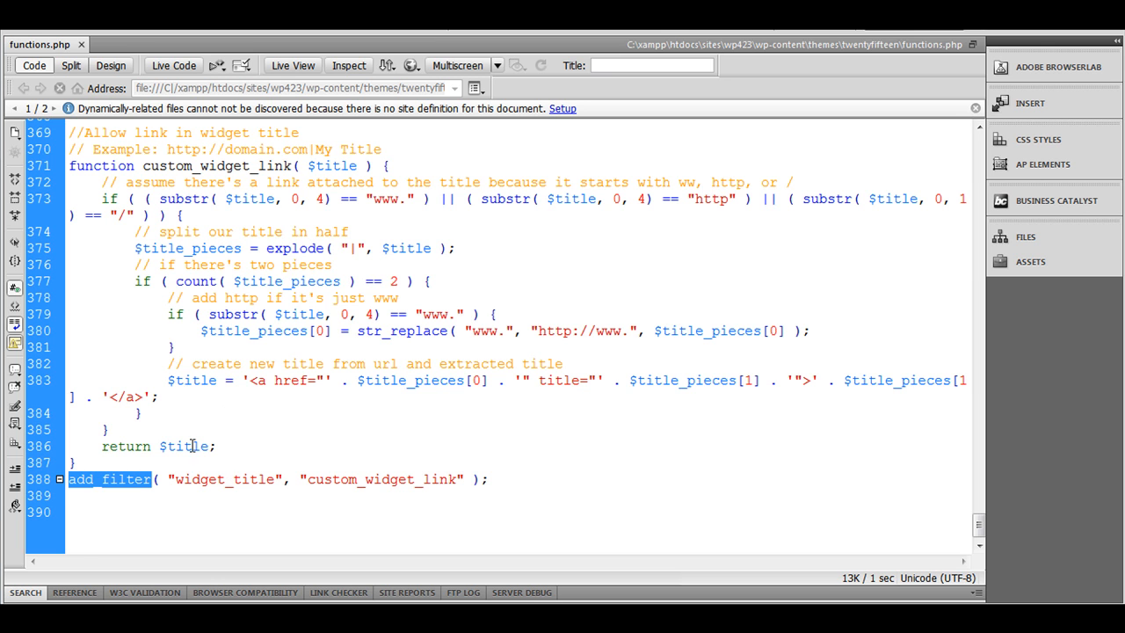
{"action": "left_click", "coordinate": [218, 447]}
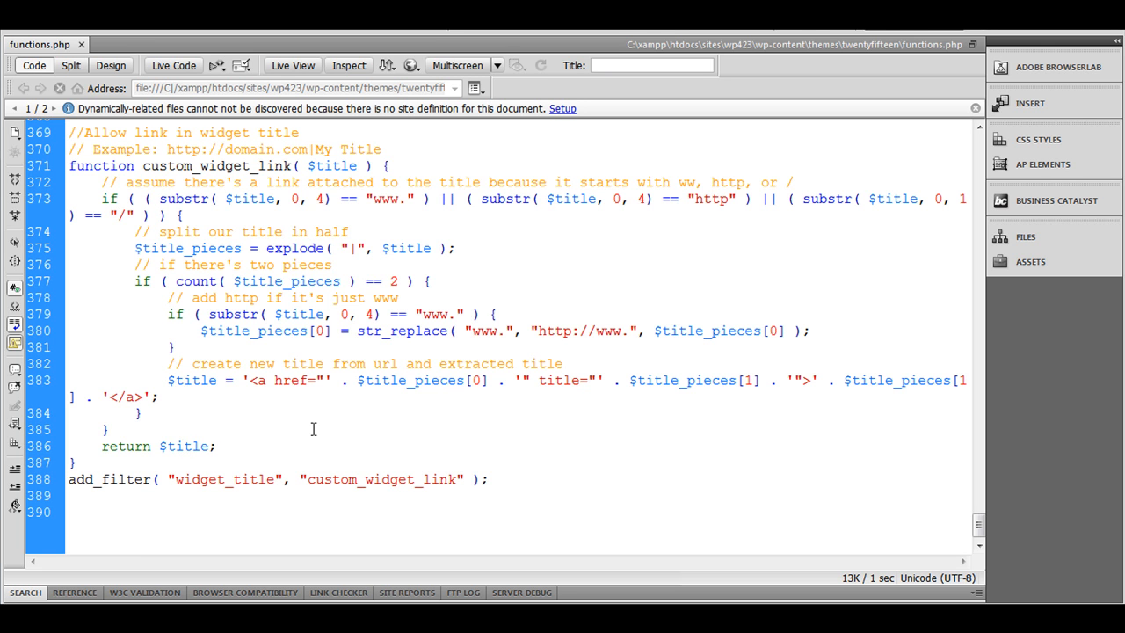
{"action": "left_click", "coordinate": [180, 446]}
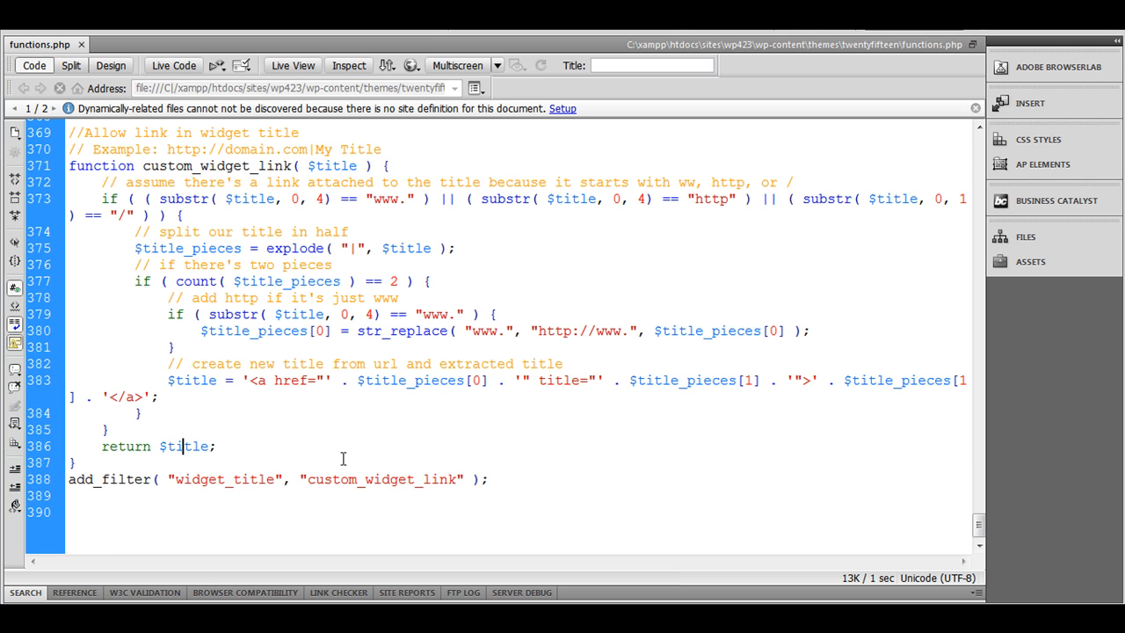
{"action": "double_click", "coordinate": [225, 478]}
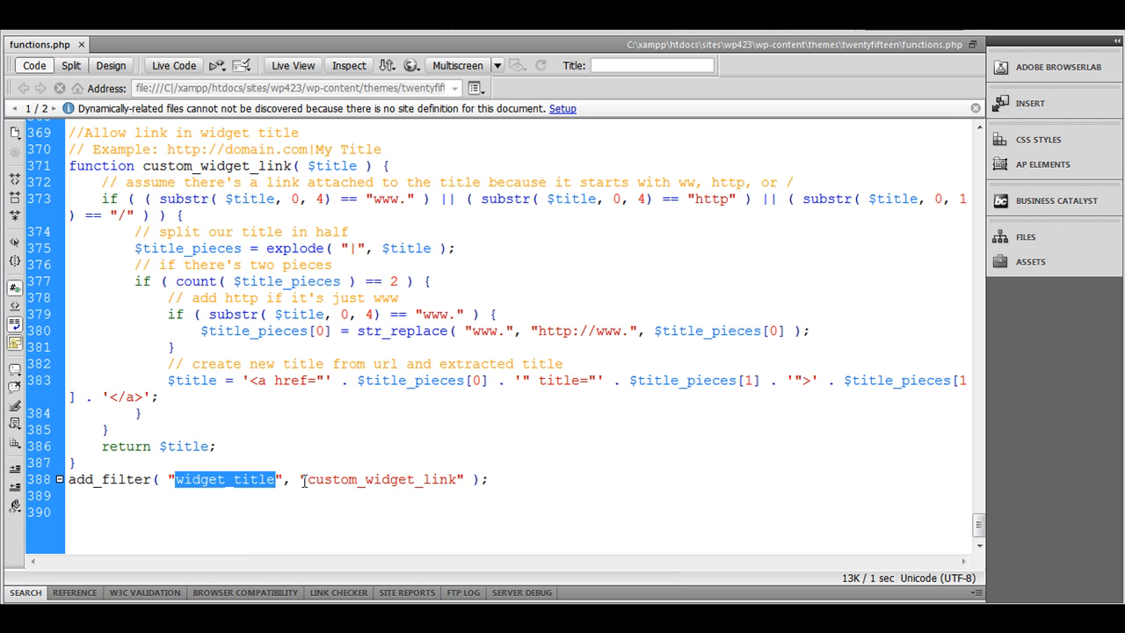
{"action": "double_click", "coordinate": [382, 478]}
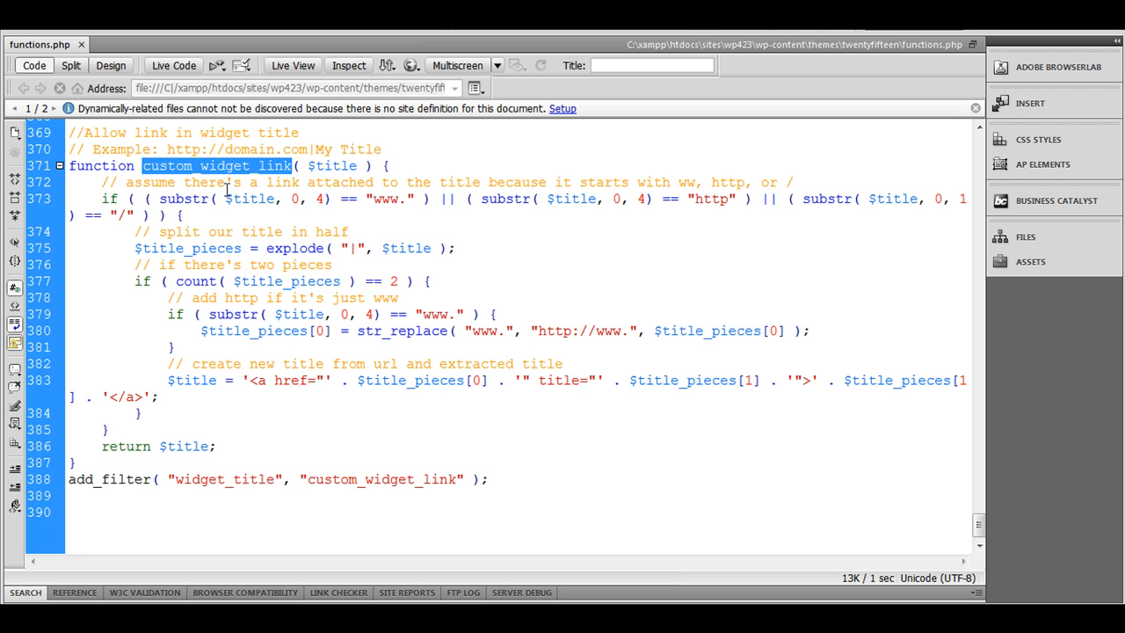
{"action": "mouse_move", "coordinate": [257, 204]}
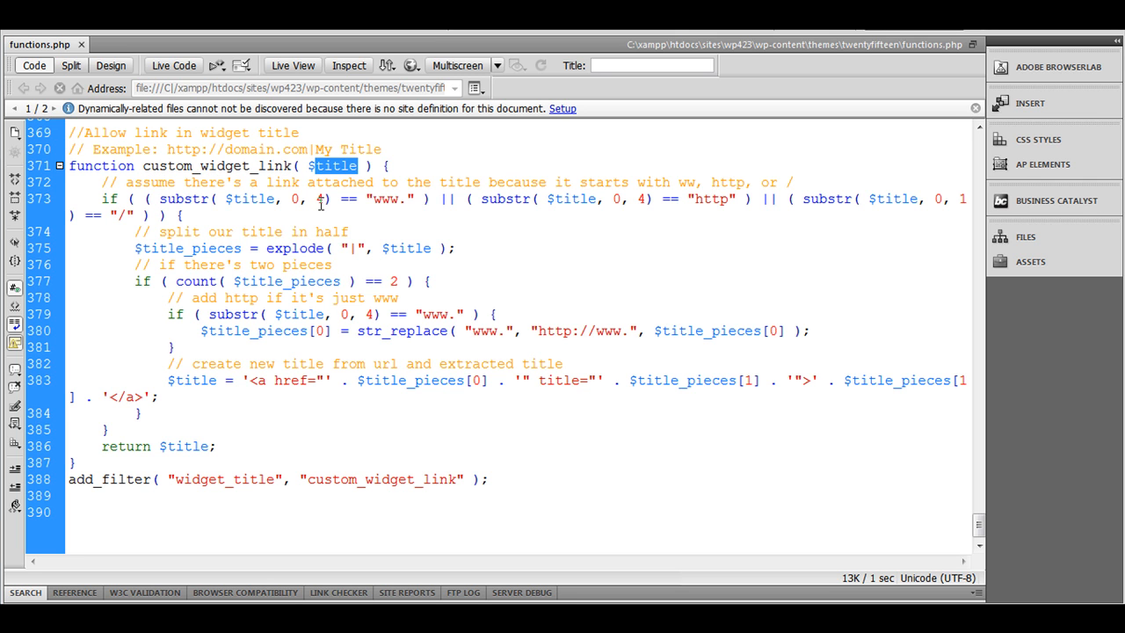
{"action": "mouse_move", "coordinate": [141, 204]}
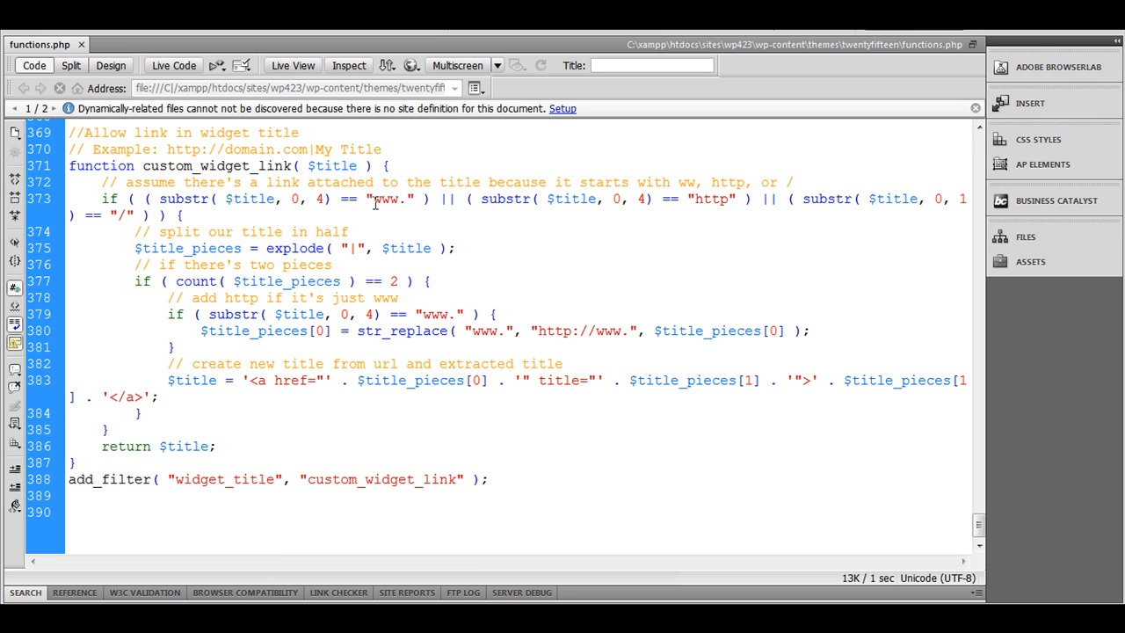
{"action": "double_click", "coordinate": [390, 198]}
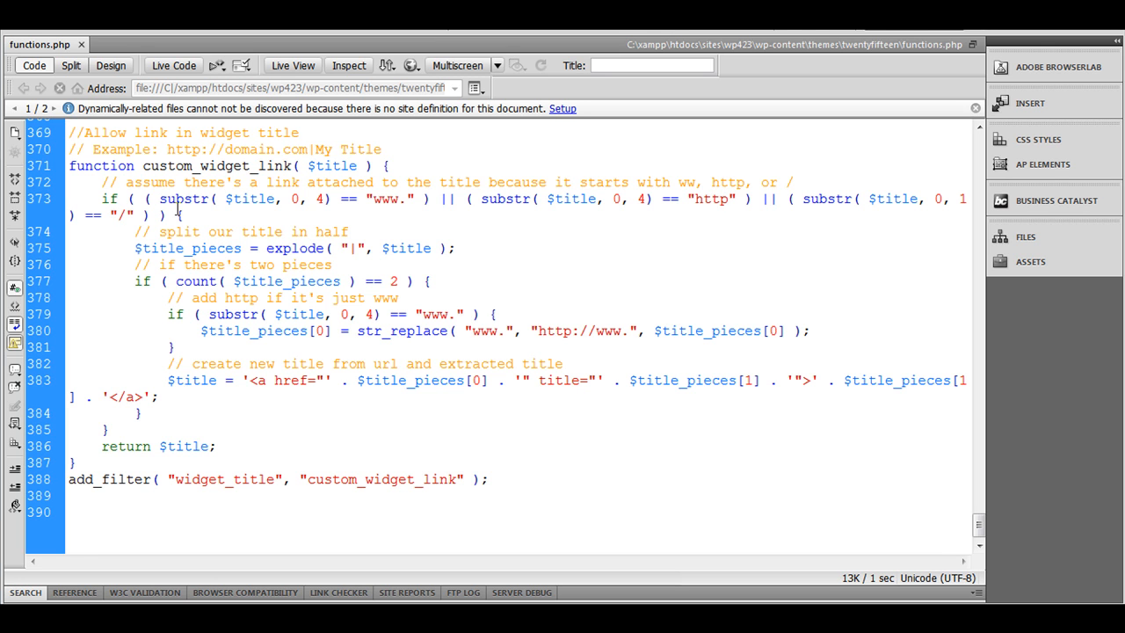
{"action": "left_click", "coordinate": [728, 199]}
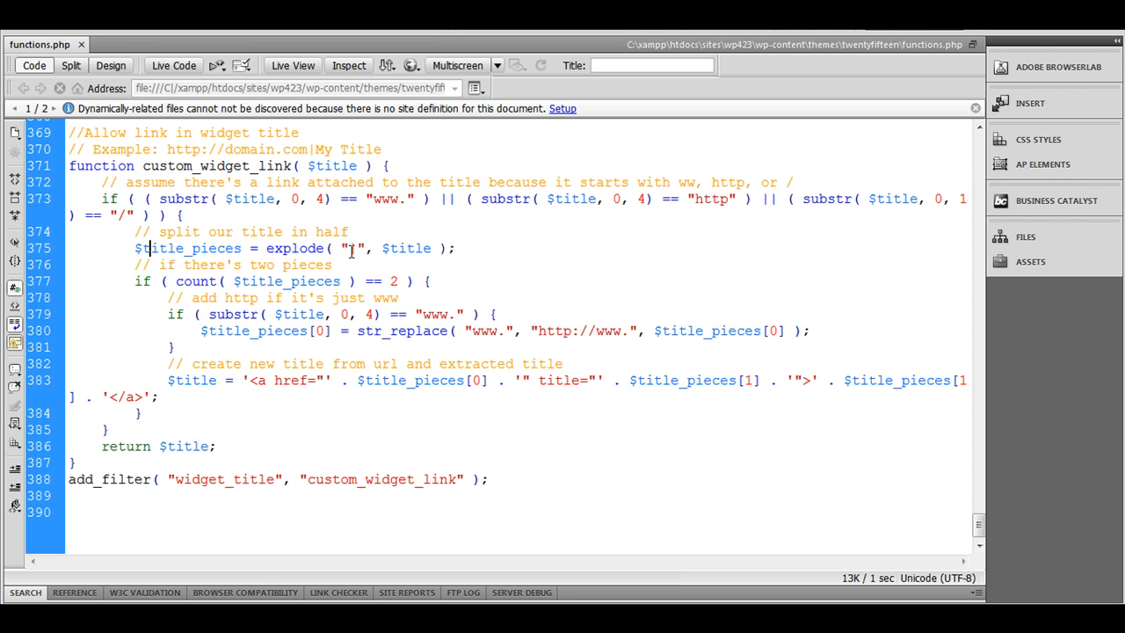
{"action": "double_click", "coordinate": [295, 248]}
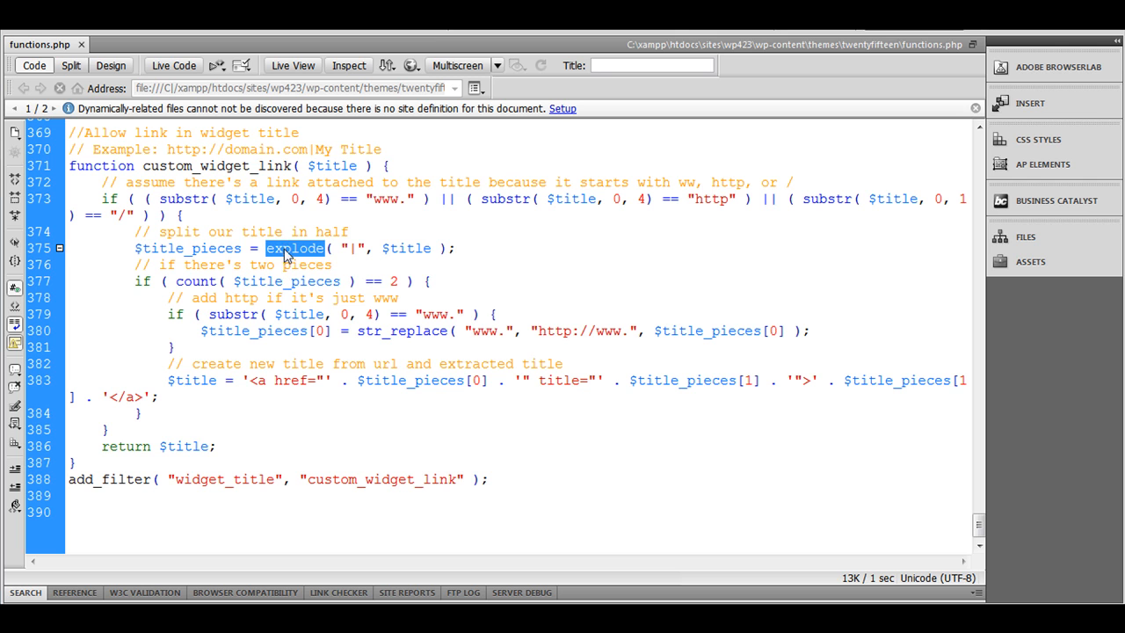
{"action": "double_click", "coordinate": [408, 248]}
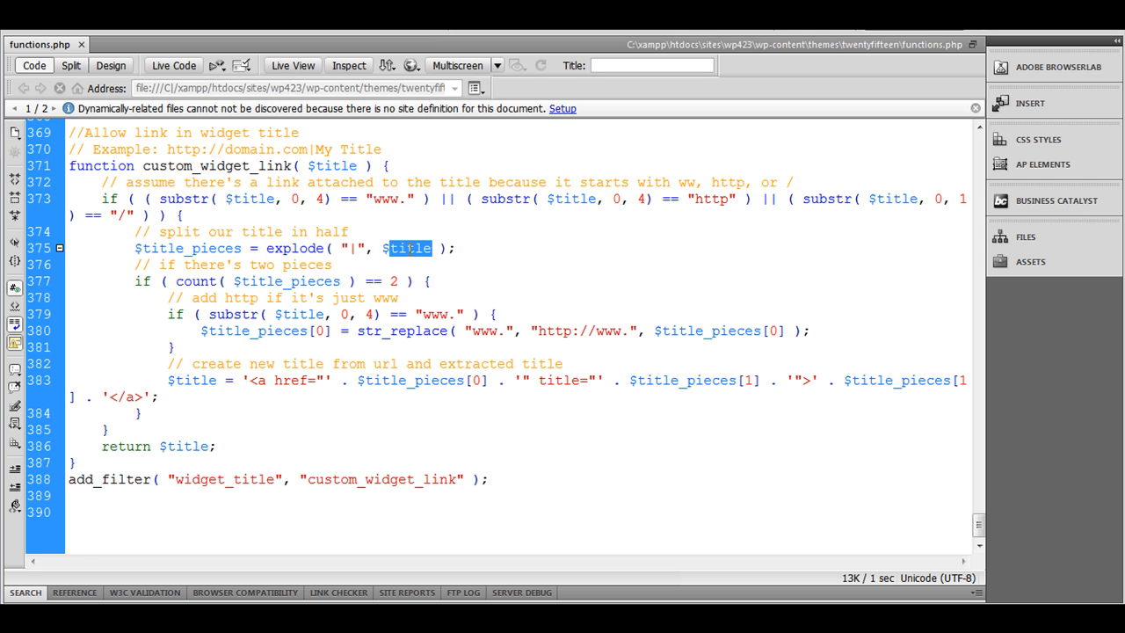
{"action": "mouse_move", "coordinate": [401, 253]}
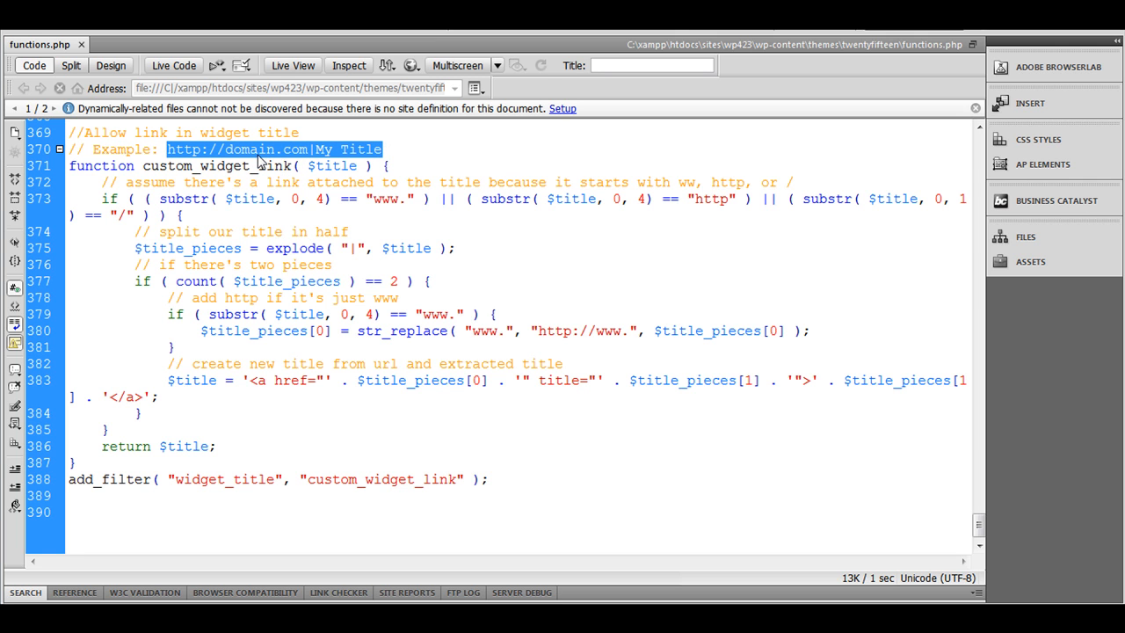
{"action": "mouse_move", "coordinate": [315, 158]}
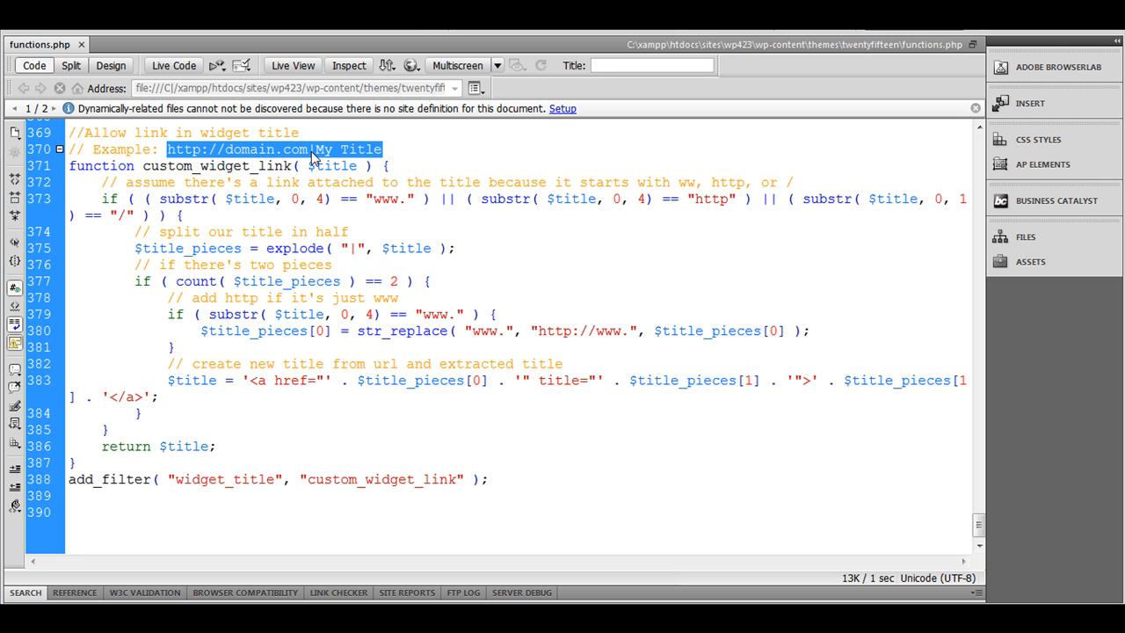
{"action": "mouse_move", "coordinate": [349, 156]}
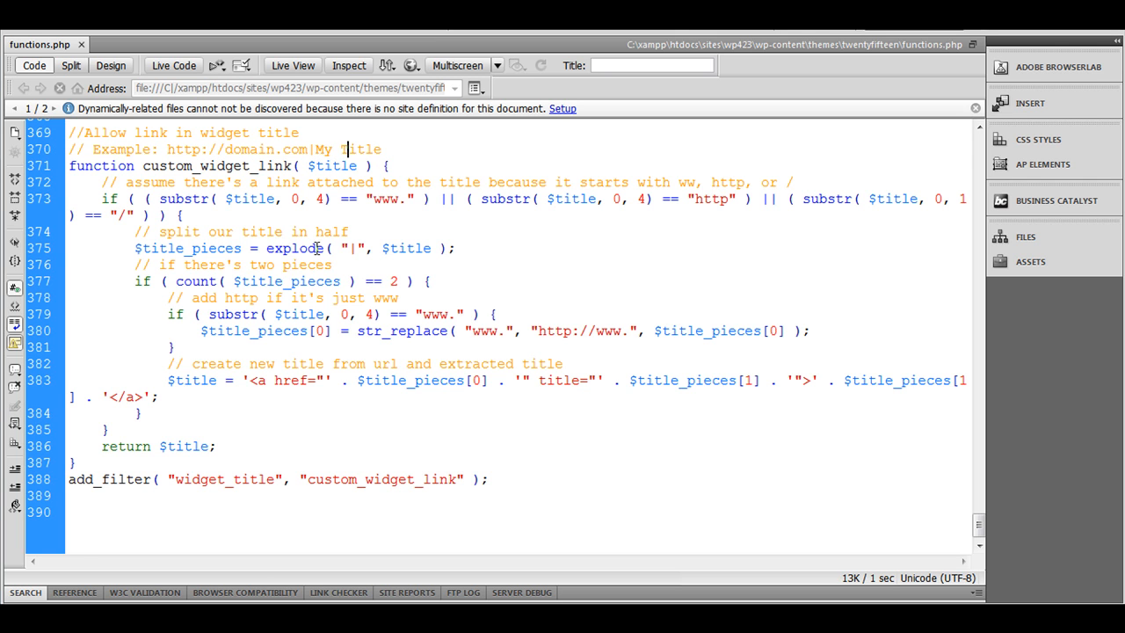
{"action": "double_click", "coordinate": [188, 248]}
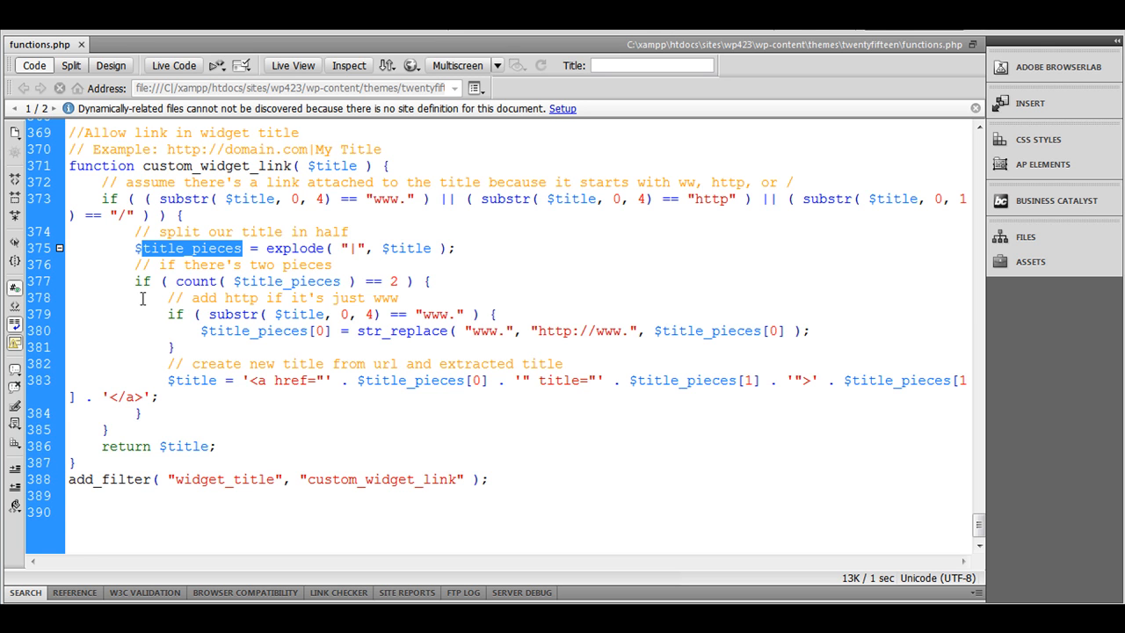
{"action": "mouse_move", "coordinate": [209, 255]}
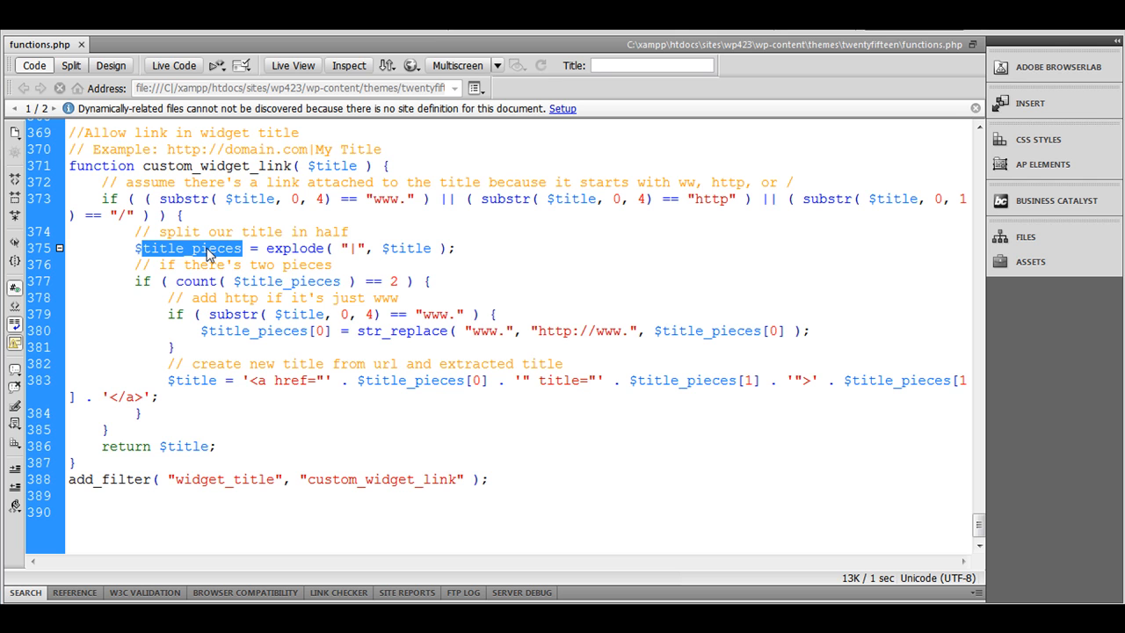
{"action": "mouse_move", "coordinate": [200, 288]}
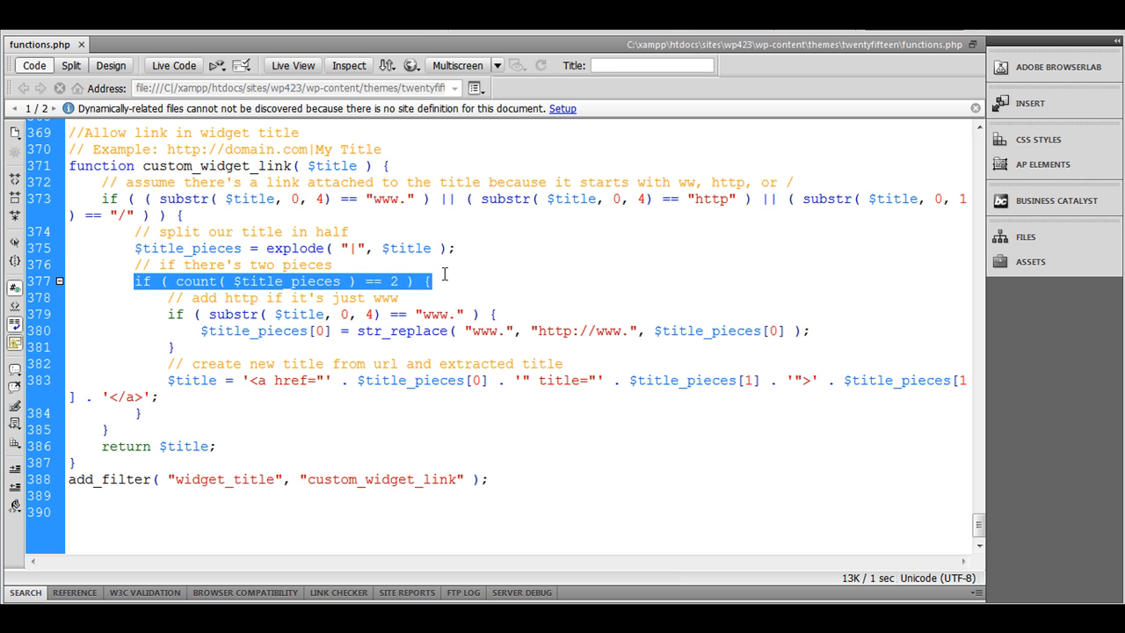
{"action": "mouse_move", "coordinate": [204, 294]}
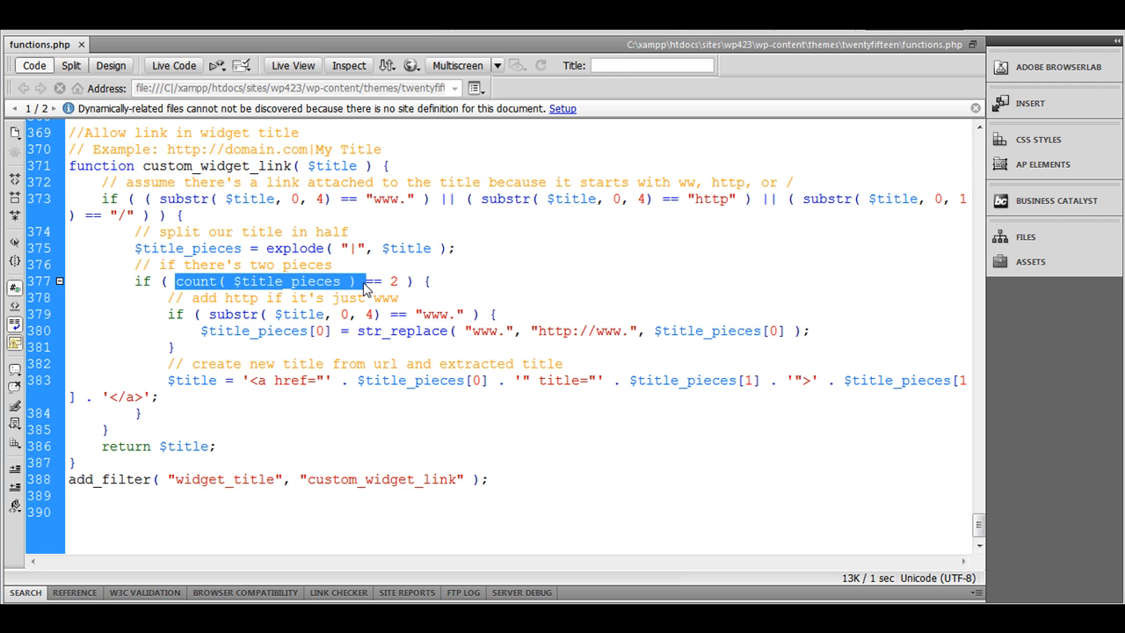
{"action": "left_click", "coordinate": [280, 331]}
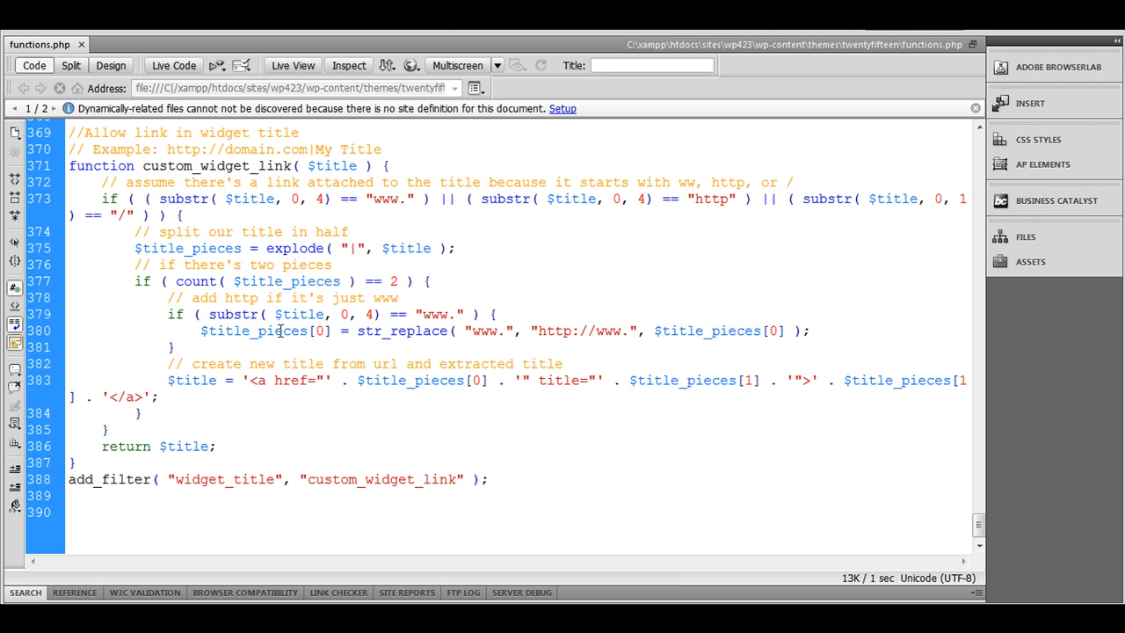
{"action": "mouse_move", "coordinate": [229, 364]}
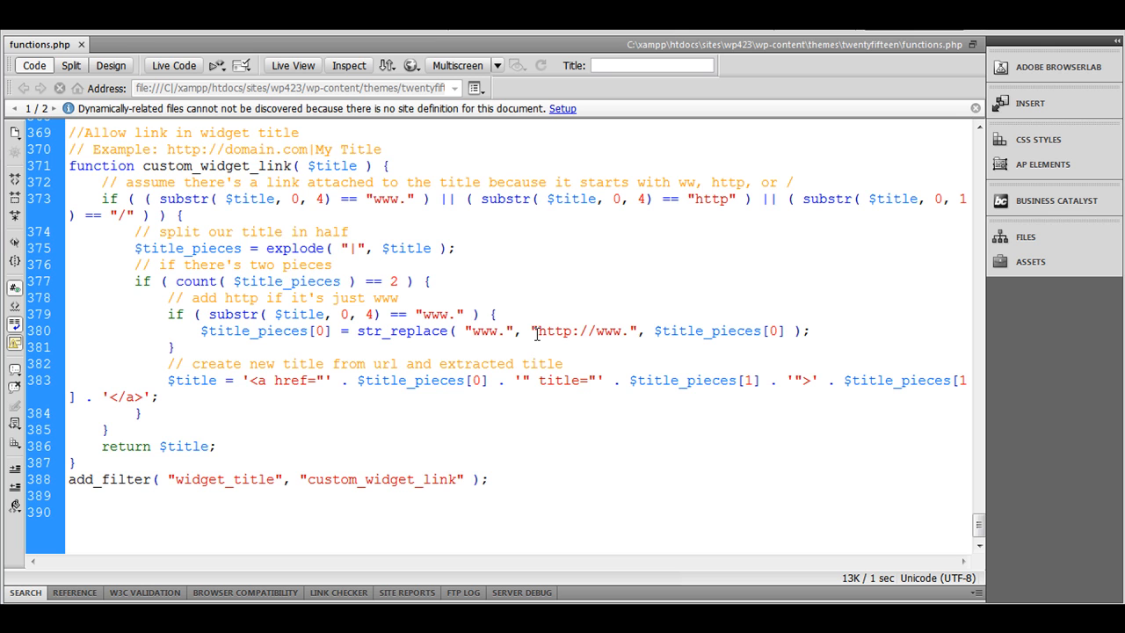
{"action": "mouse_move", "coordinate": [480, 334]}
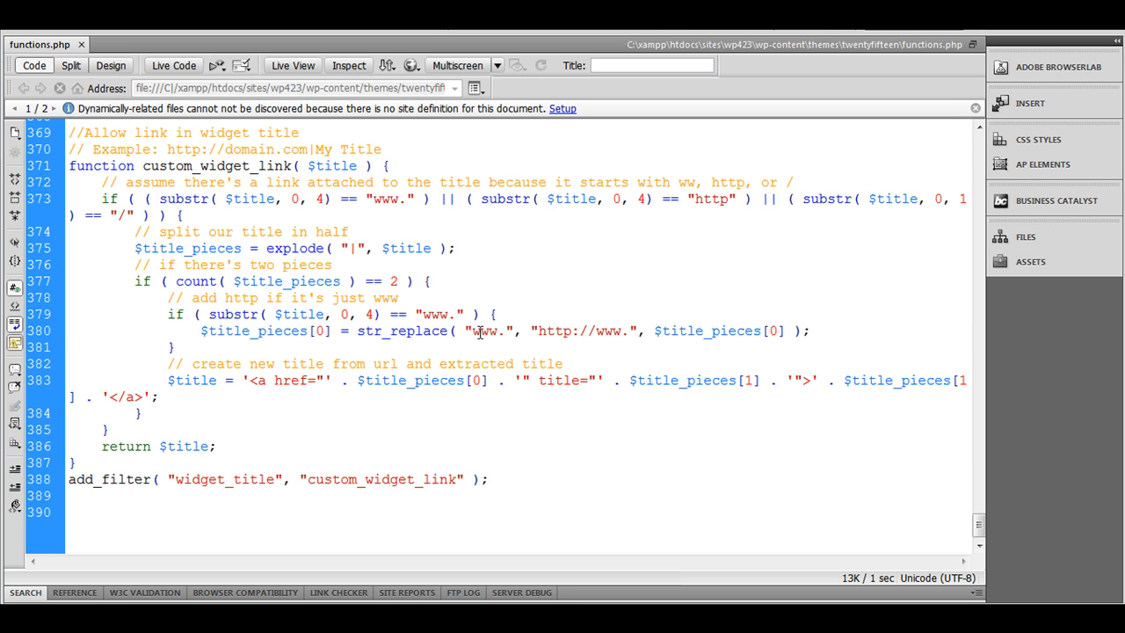
{"action": "double_click", "coordinate": [485, 330]}
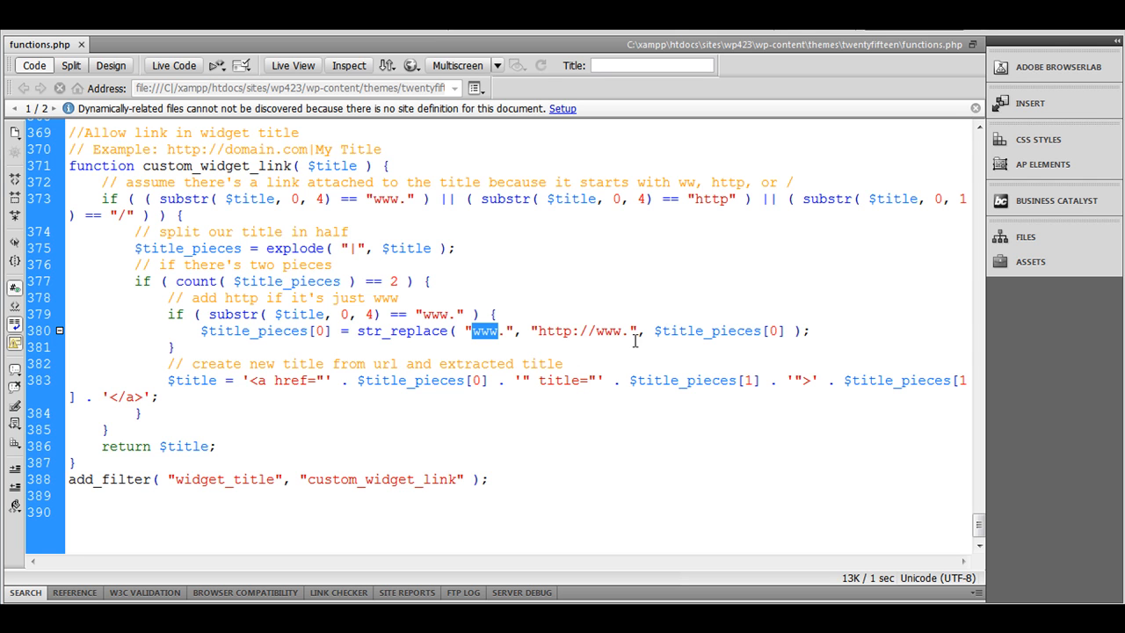
{"action": "mouse_move", "coordinate": [818, 344]}
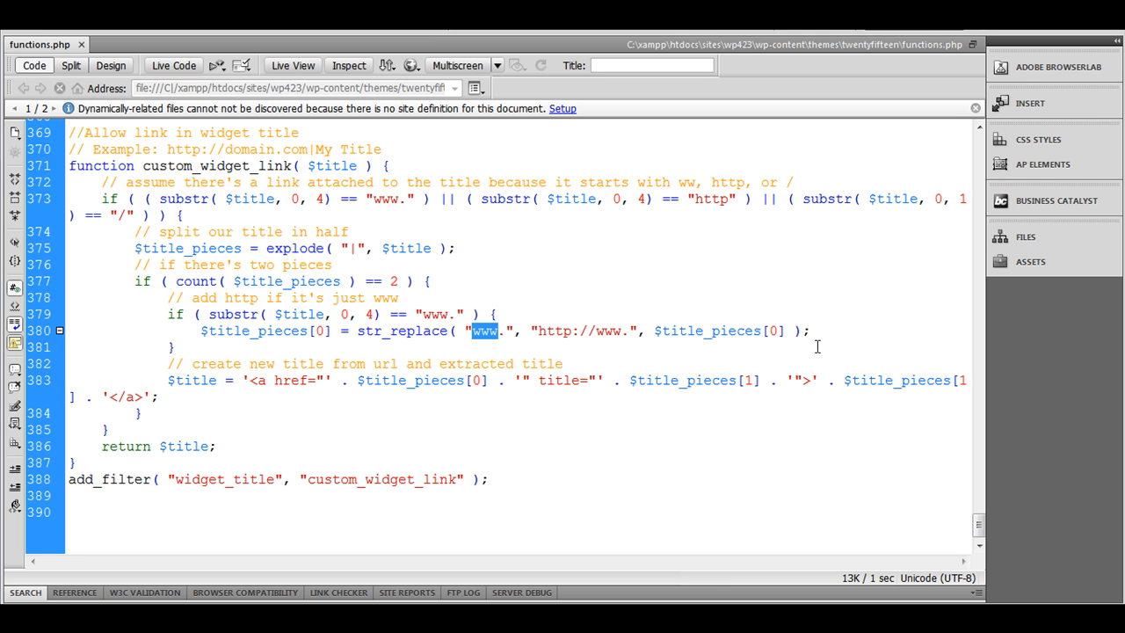
{"action": "double_click", "coordinate": [719, 331]}
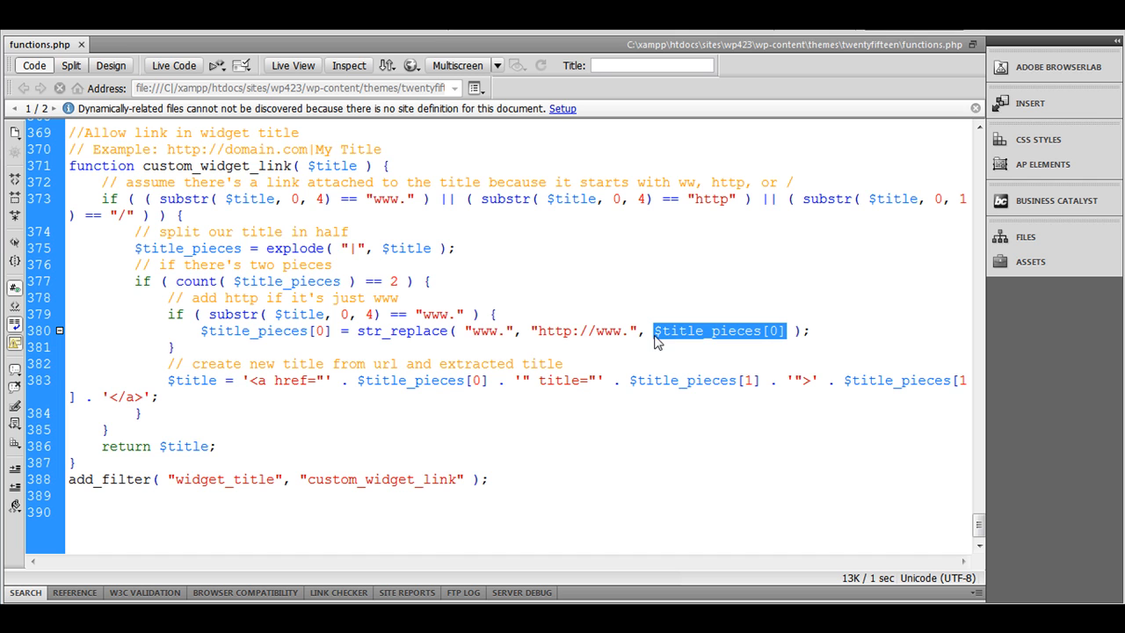
{"action": "mouse_move", "coordinate": [202, 345]}
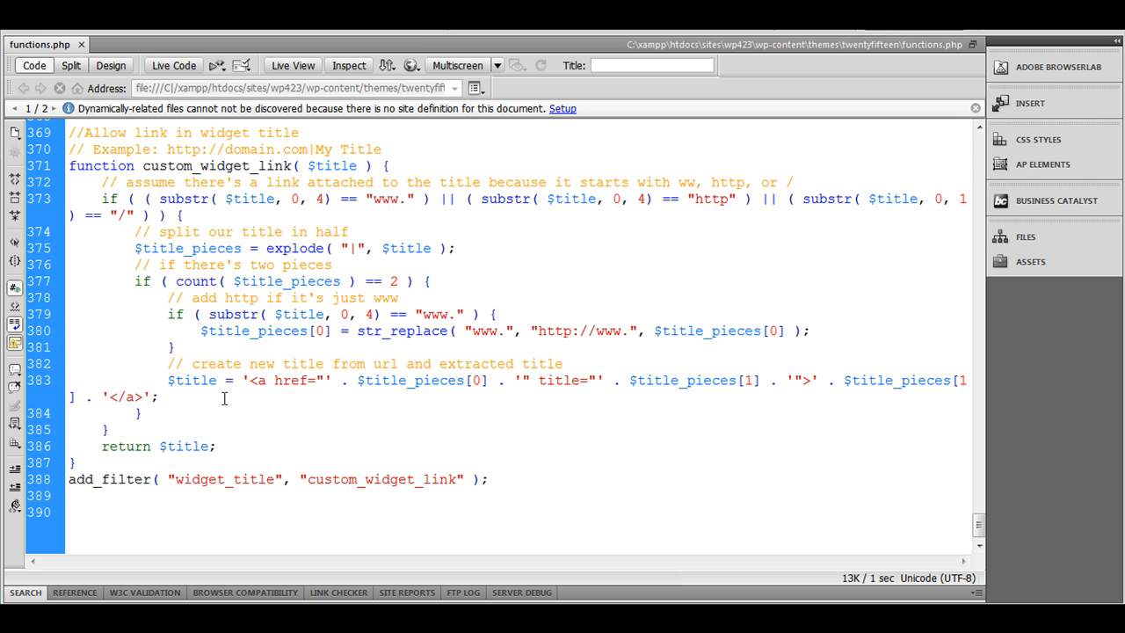
{"action": "left_click", "coordinate": [165, 380]}
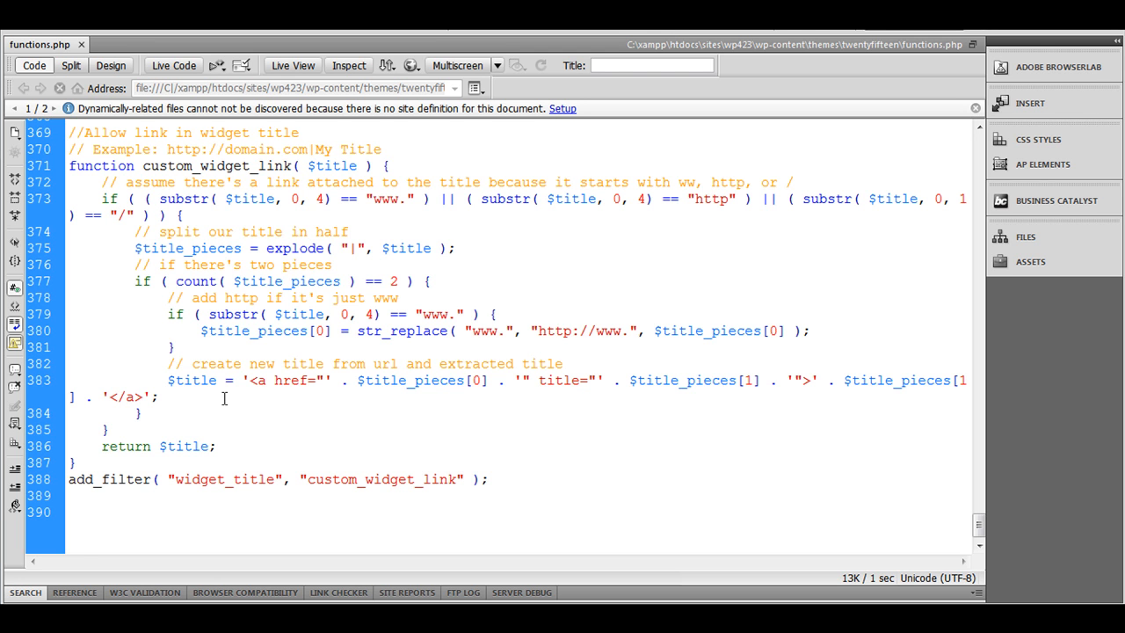
{"action": "left_click", "coordinate": [165, 380]}
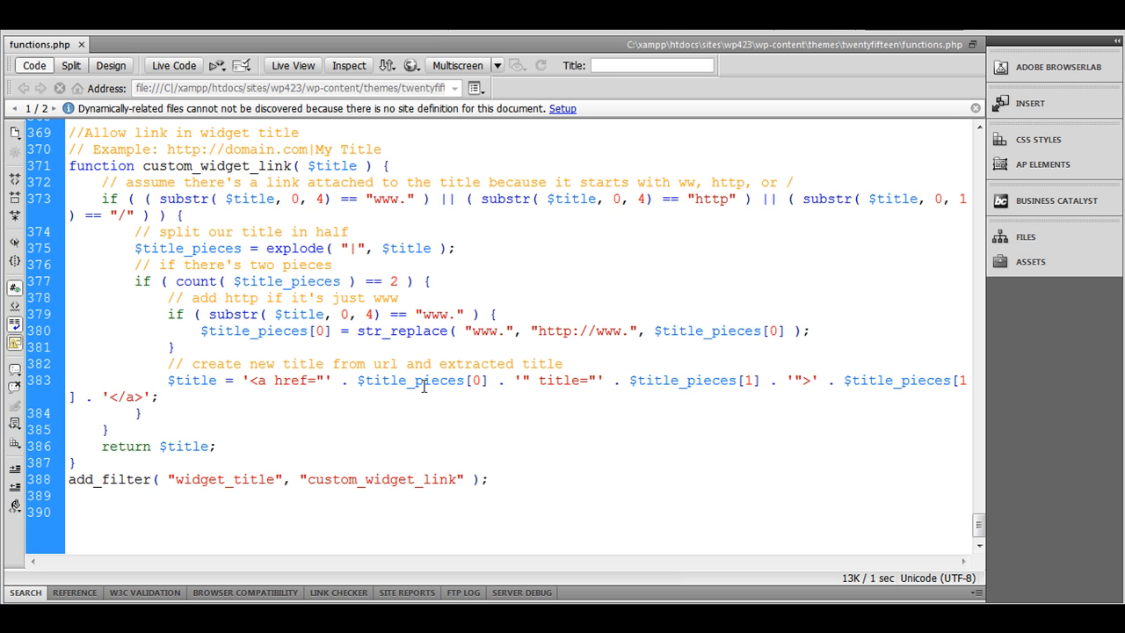
{"action": "double_click", "coordinate": [411, 379]}
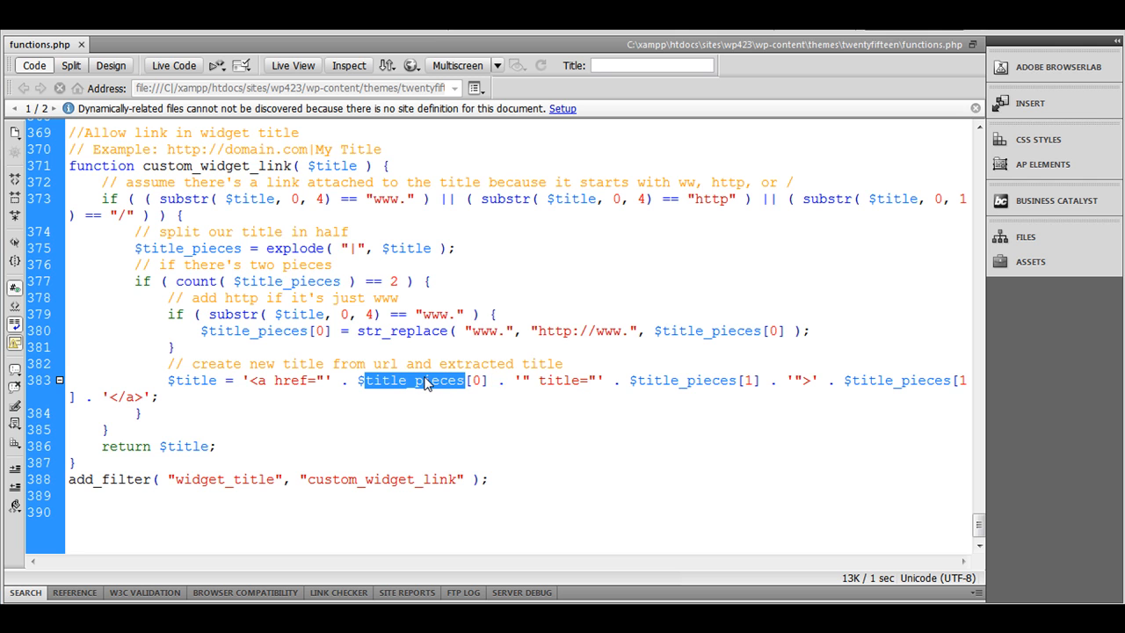
{"action": "mouse_move", "coordinate": [671, 376]}
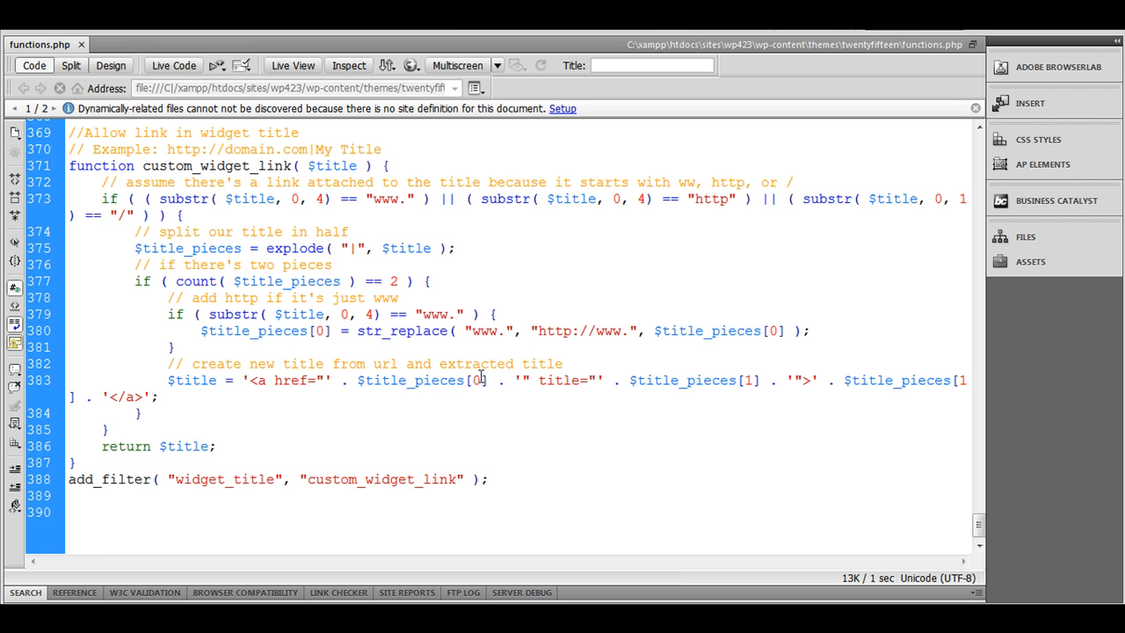
{"action": "mouse_move", "coordinate": [675, 383]}
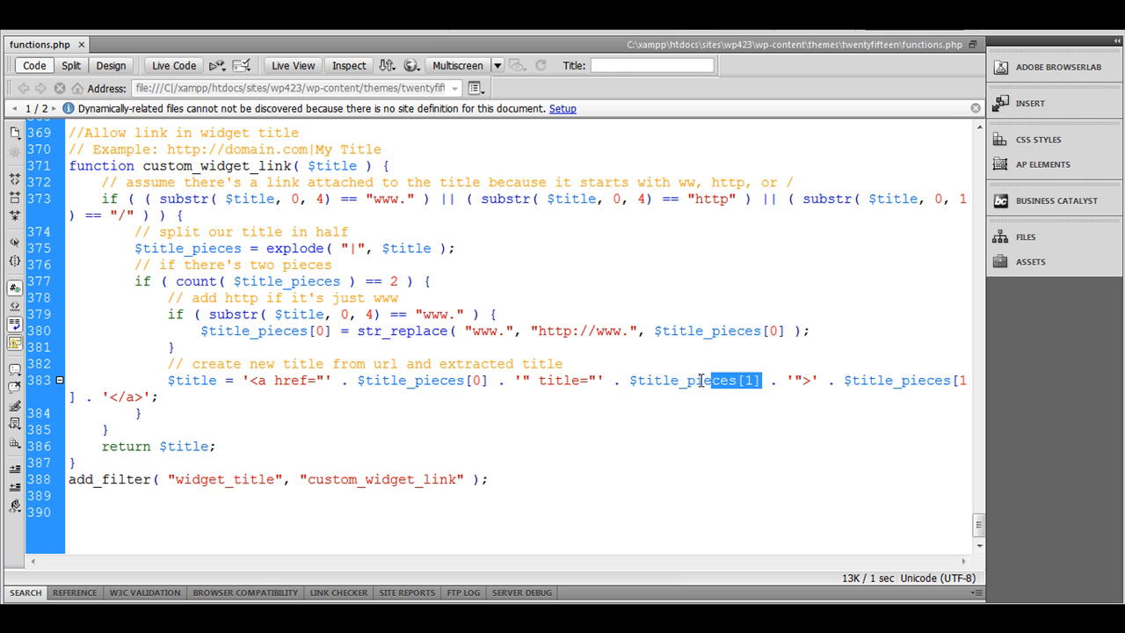
{"action": "double_click", "coordinate": [888, 380]}
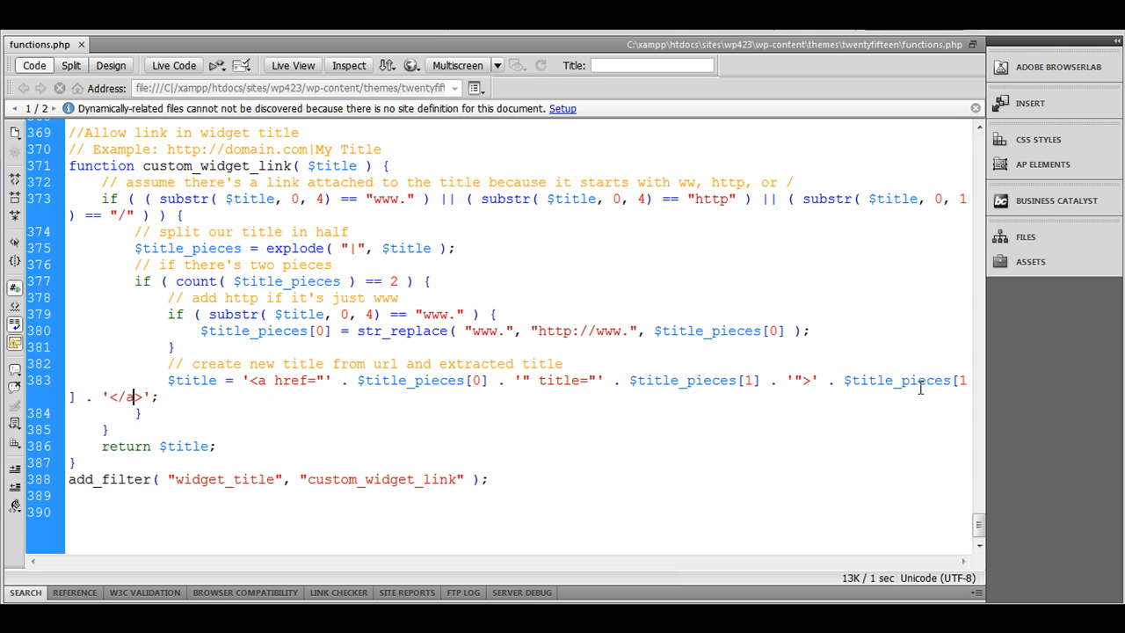
{"action": "double_click", "coordinate": [896, 380]}
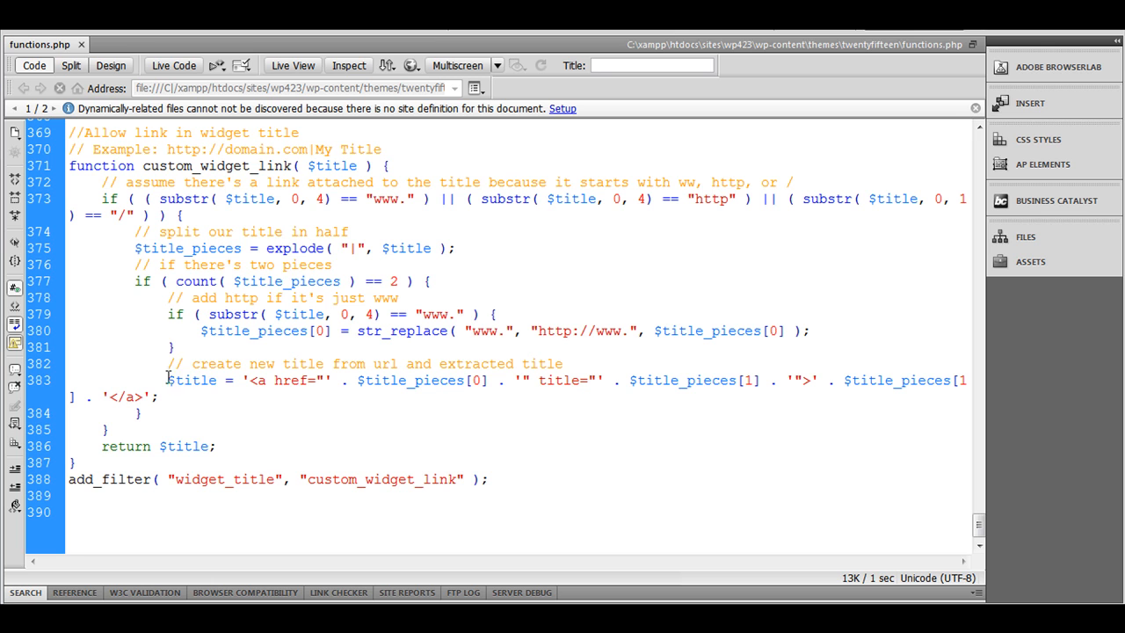
{"action": "double_click", "coordinate": [192, 380]}
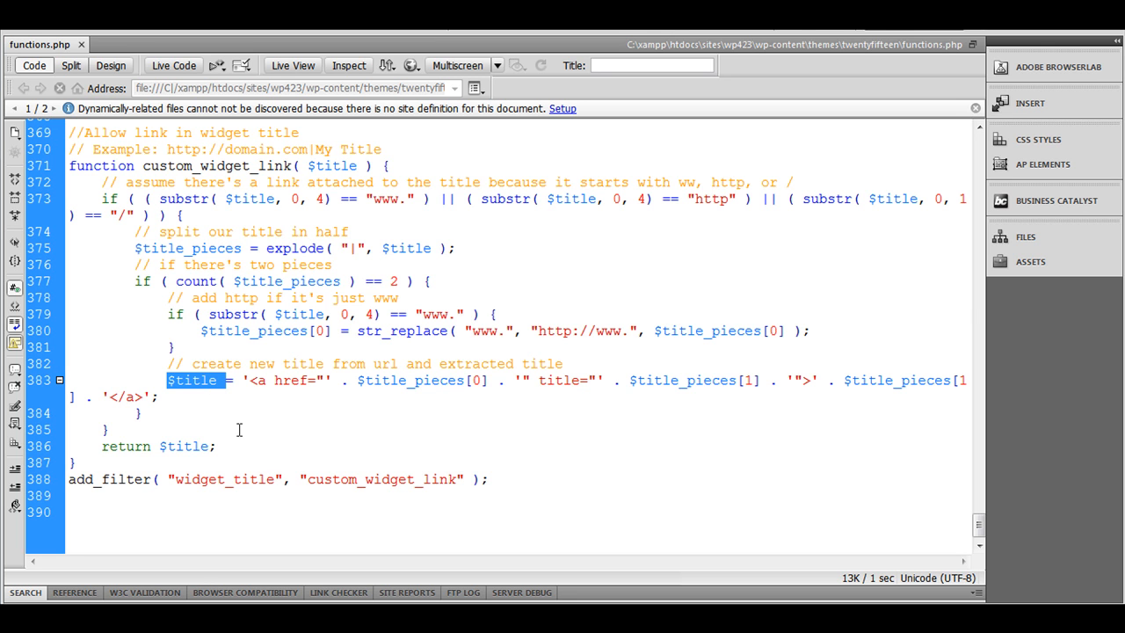
{"action": "mouse_move", "coordinate": [243, 428]}
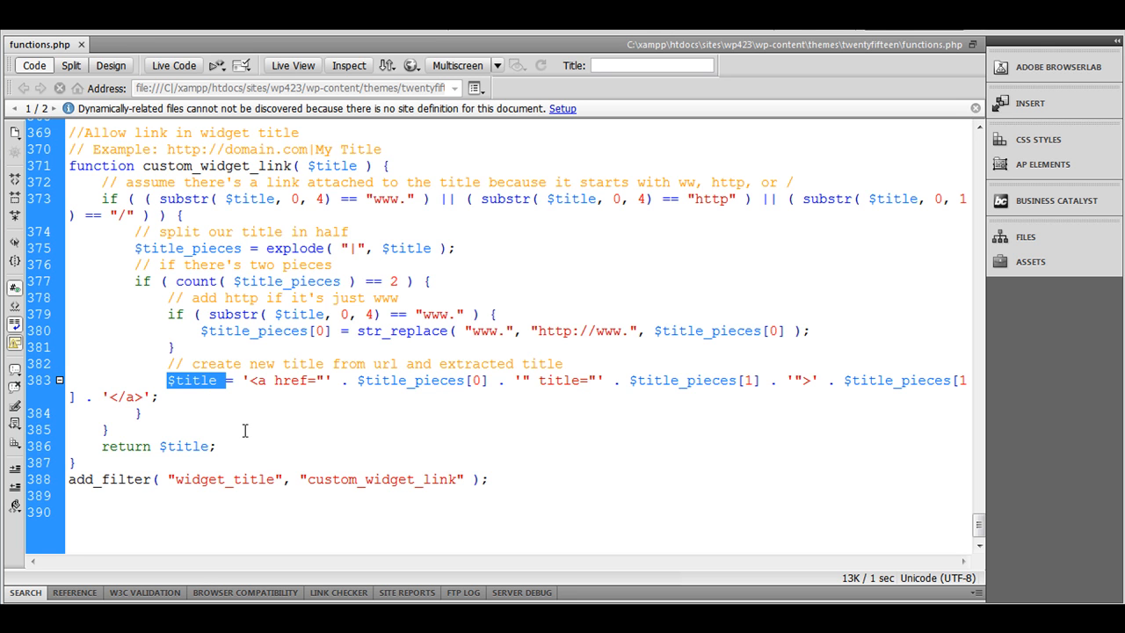
{"action": "left_click", "coordinate": [223, 446]}
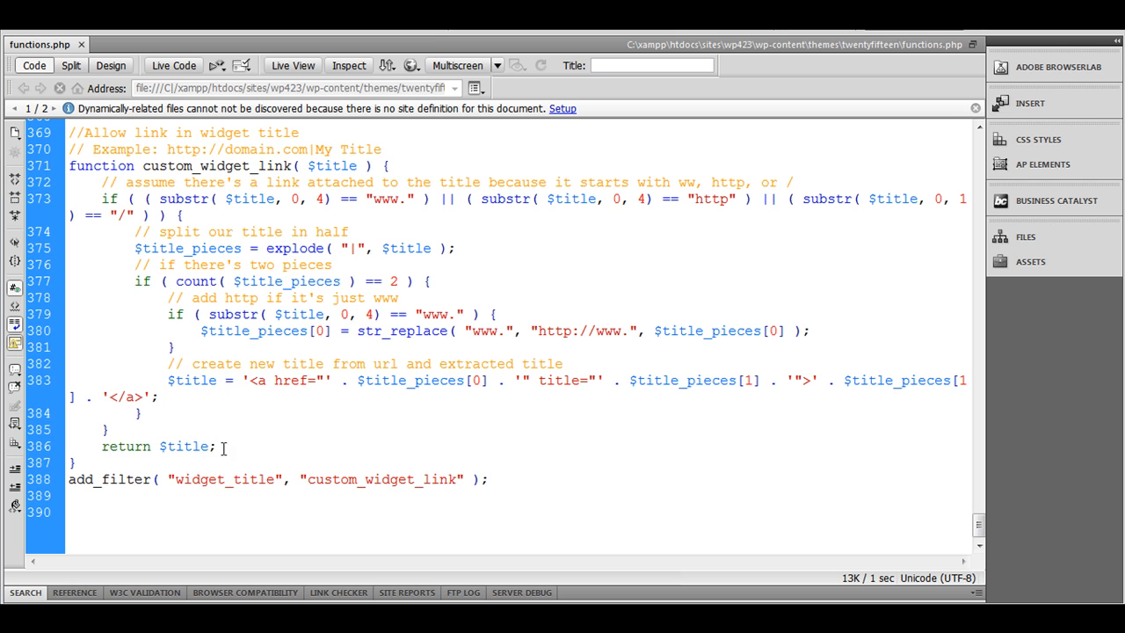
{"action": "triple_click", "coordinate": [158, 446]}
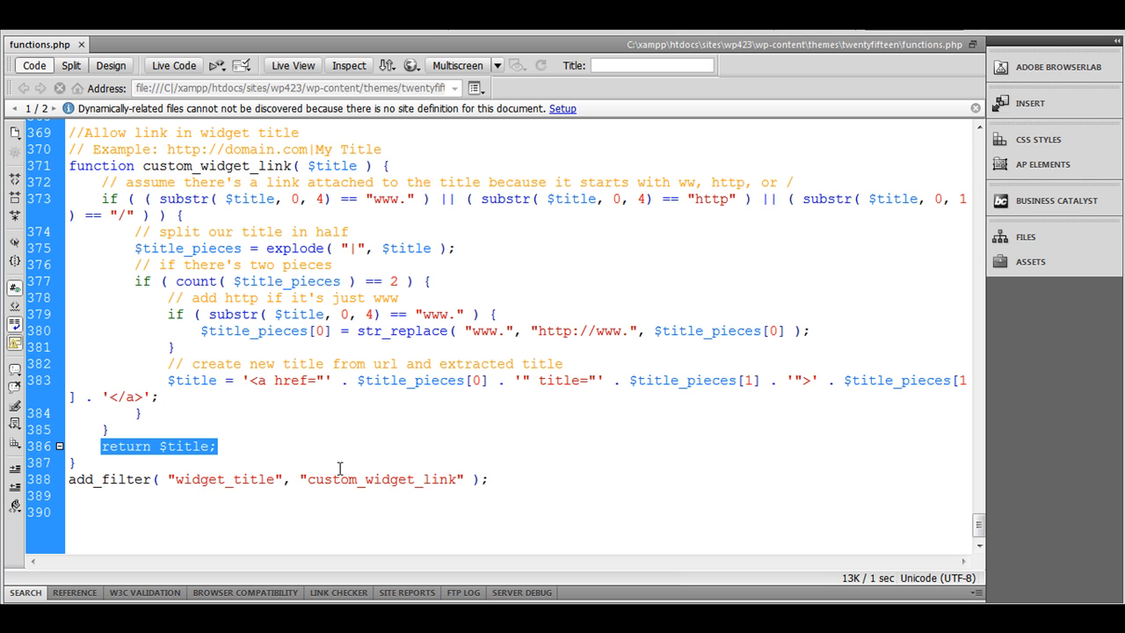
{"action": "mouse_move", "coordinate": [149, 242]}
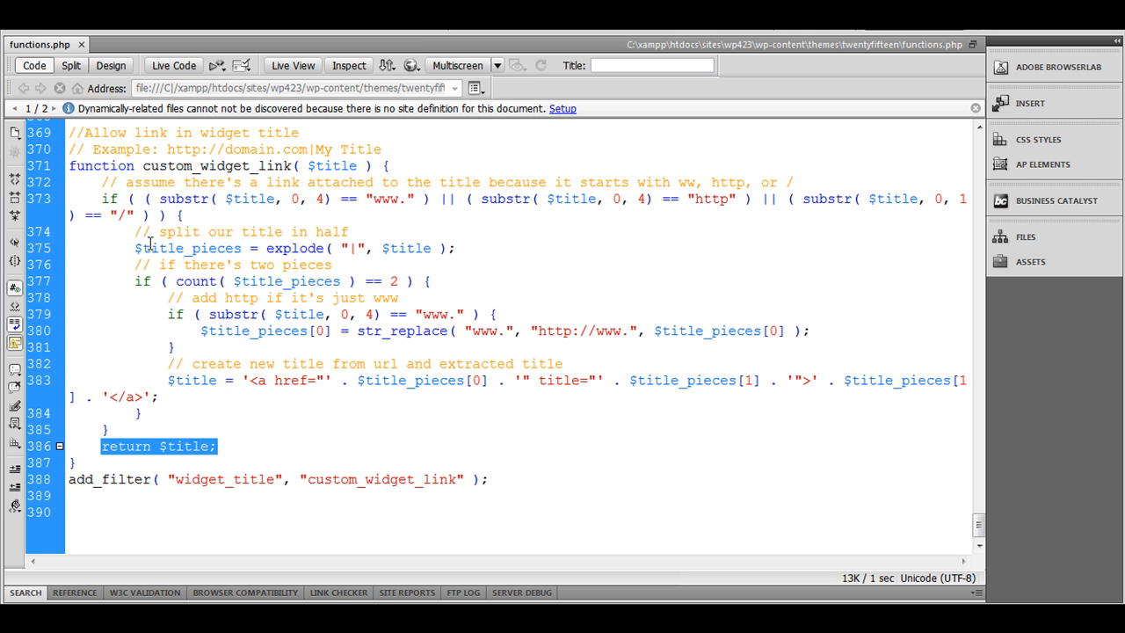
{"action": "mouse_move", "coordinate": [152, 423]}
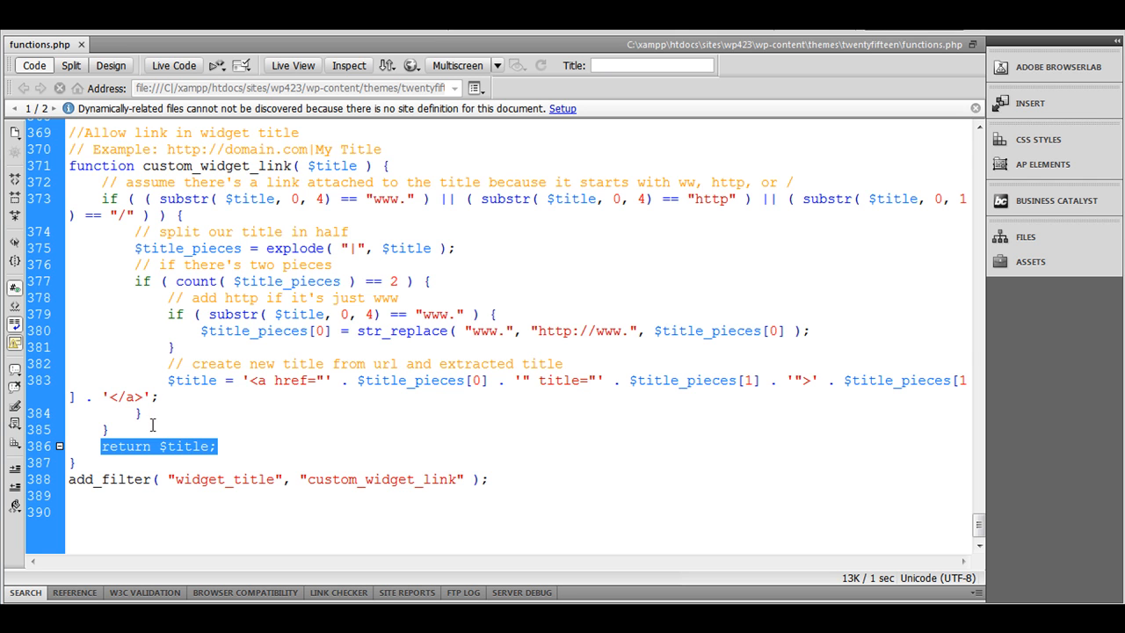
{"action": "left_click", "coordinate": [313, 166]}
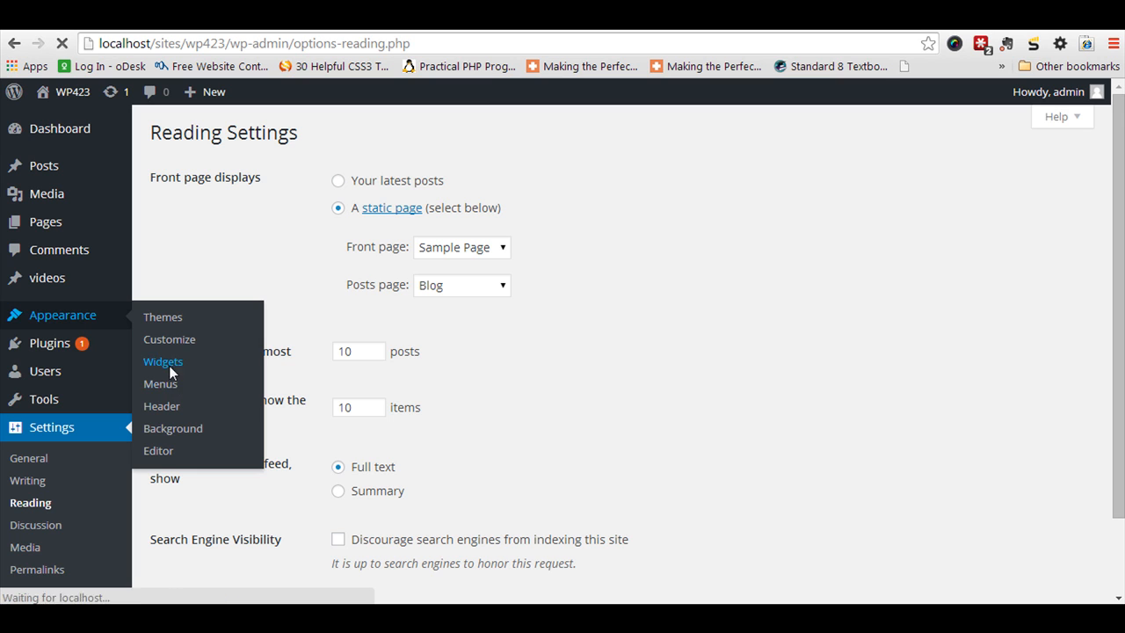
Set the Recent Posts widget title to the pasted blog URL followed by ' | Recent Posts'
{"action": "left_click", "coordinate": [161, 362]}
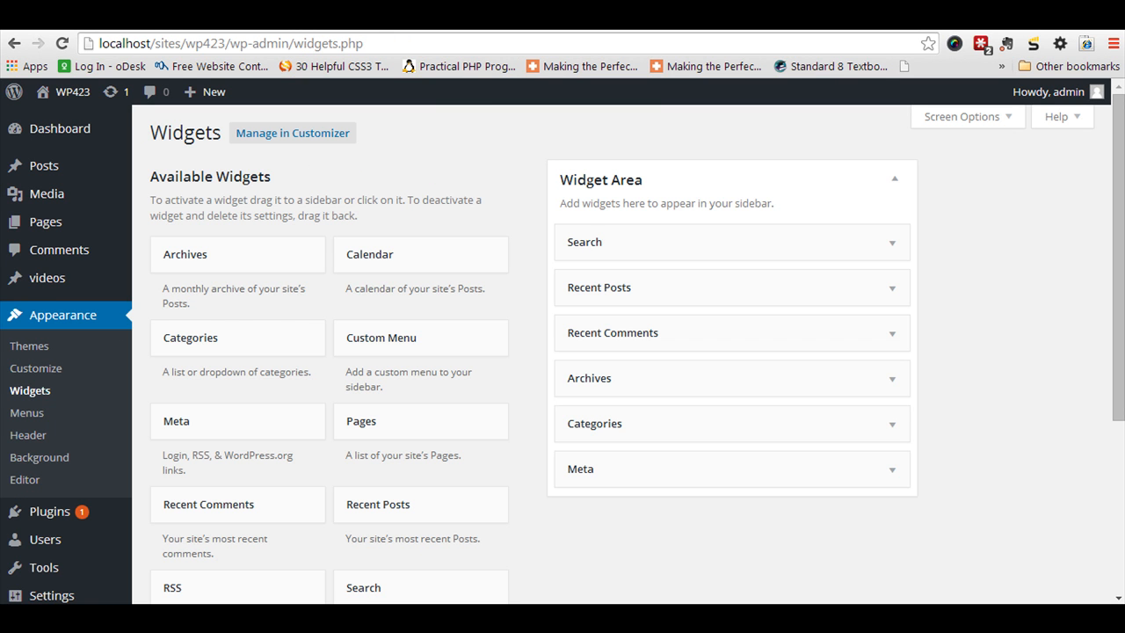
{"action": "left_click", "coordinate": [45, 222]}
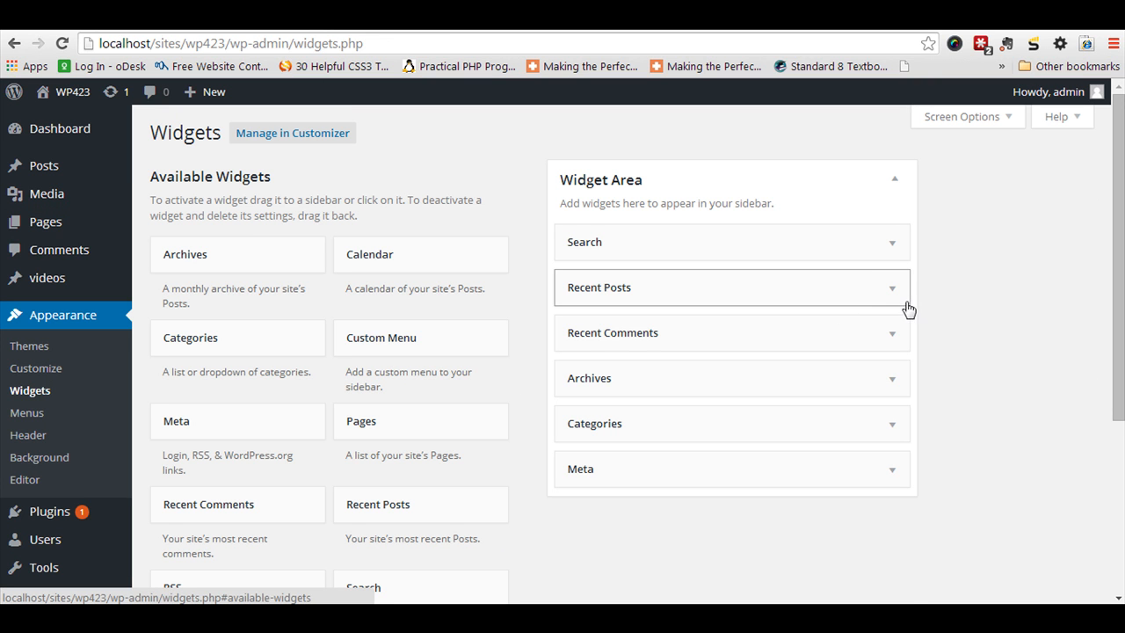
{"action": "right_click", "coordinate": [731, 345]}
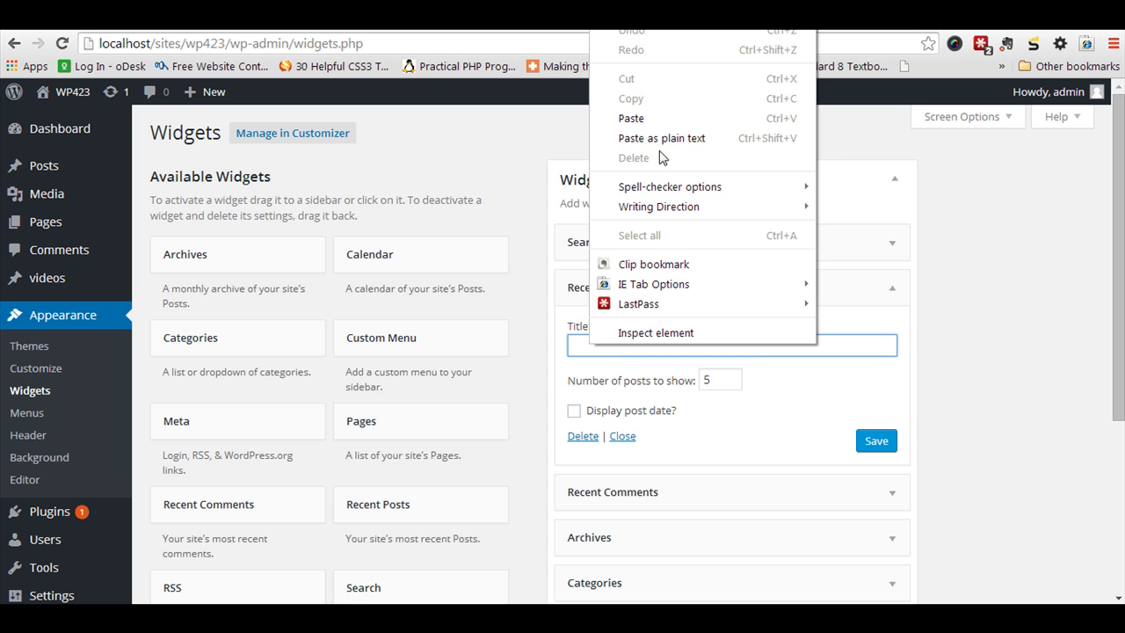
{"action": "left_click", "coordinate": [631, 118]}
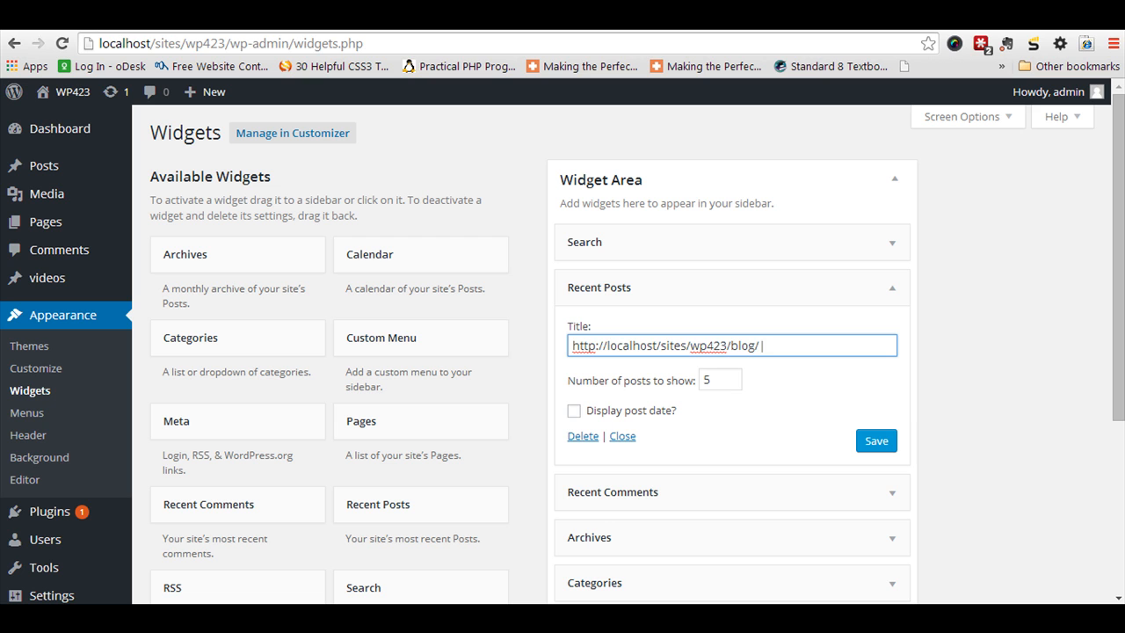
{"action": "type", "text": "Recent P"}
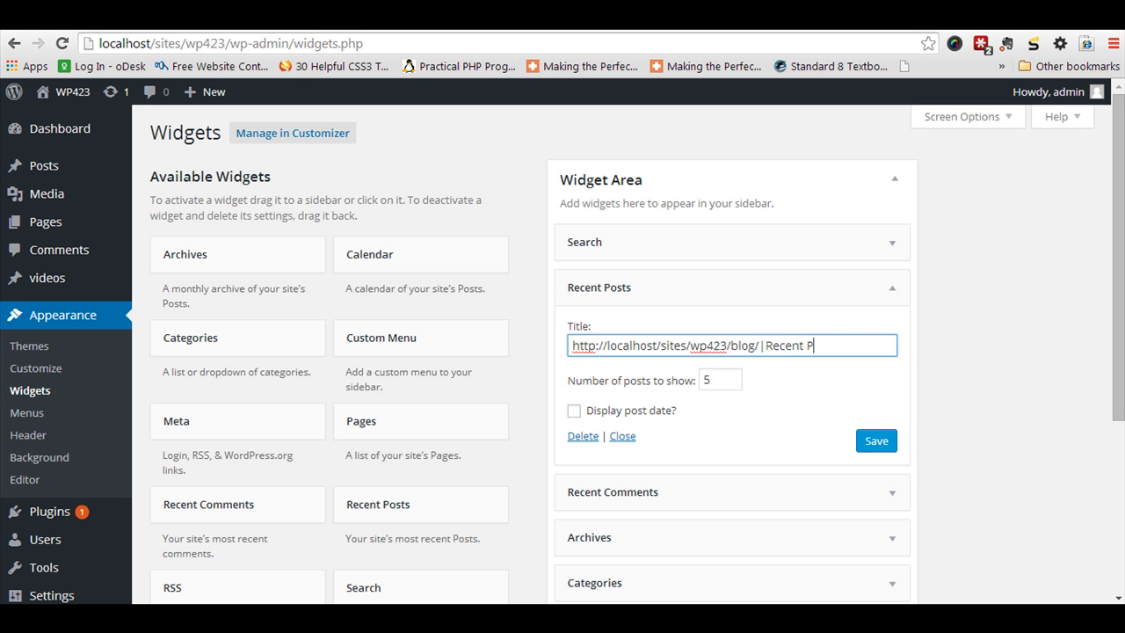
{"action": "type", "text": "osts"}
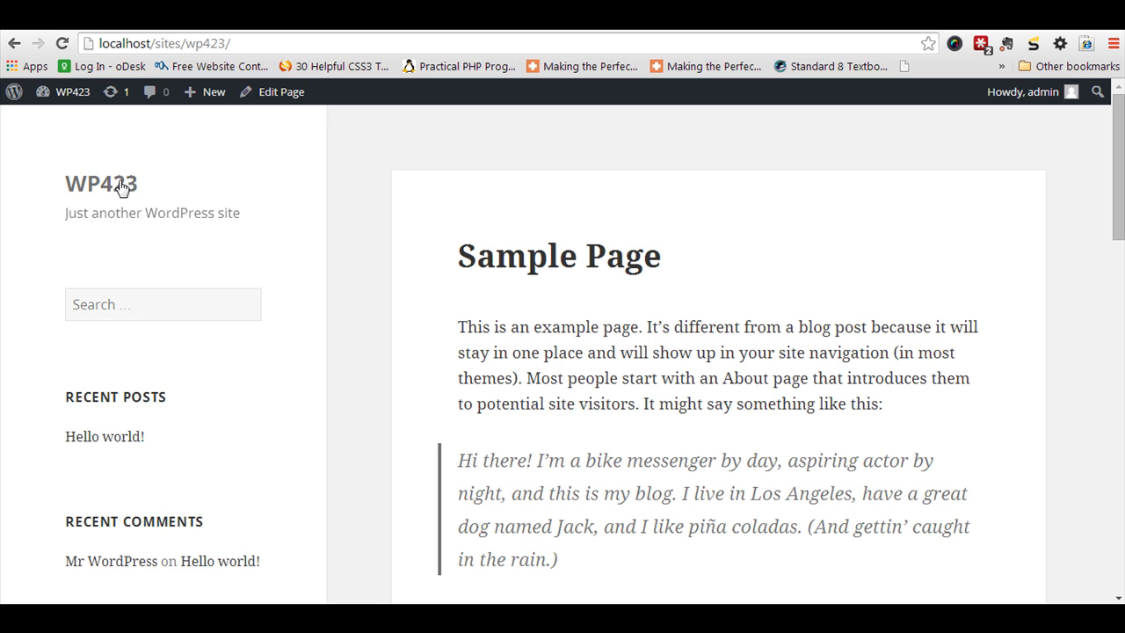
{"action": "mouse_move", "coordinate": [114, 270]}
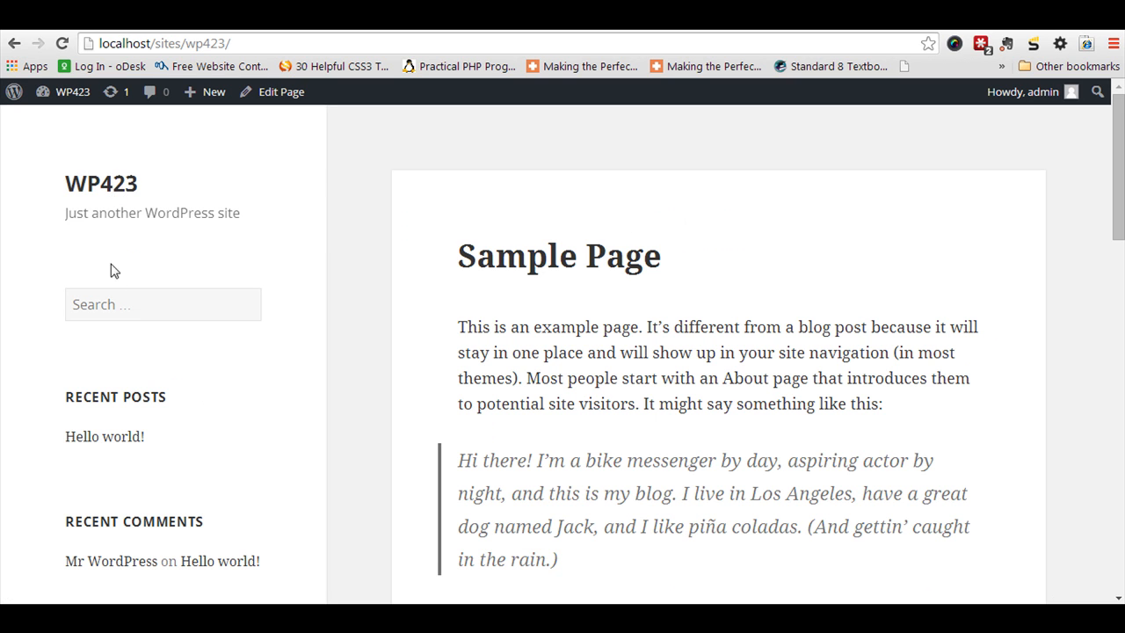
{"action": "mouse_move", "coordinate": [116, 397]}
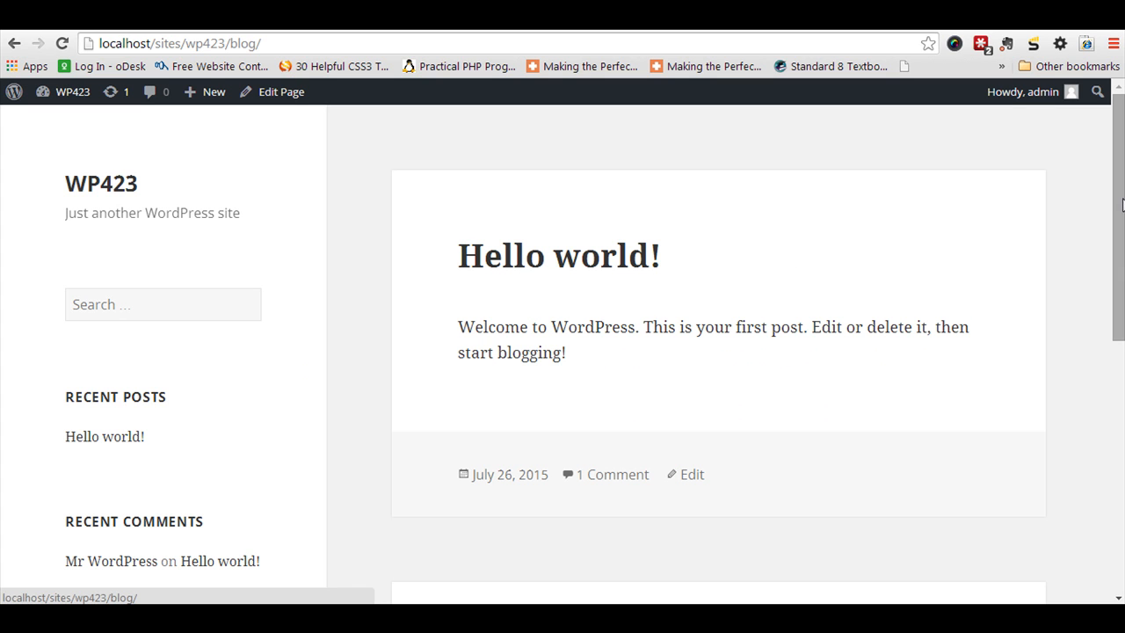
Scroll the blog page down and back up to check the Recent Posts sidebar link
{"action": "scroll", "scroll_direction": "down", "scroll_amount": 3}
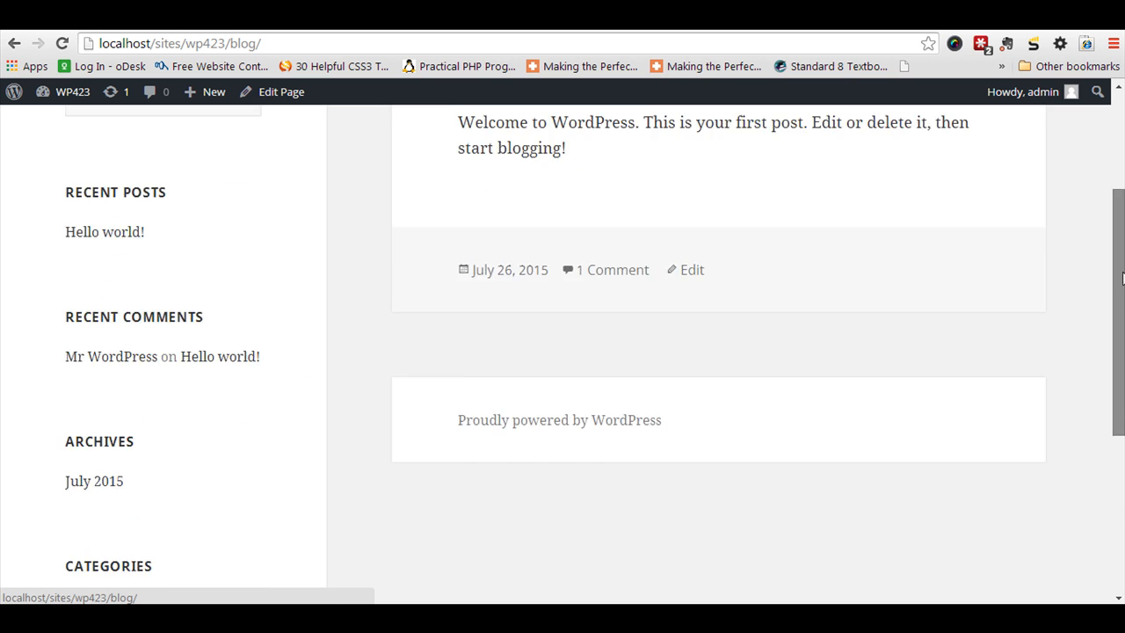
{"action": "scroll", "scroll_direction": "up", "scroll_amount": 3}
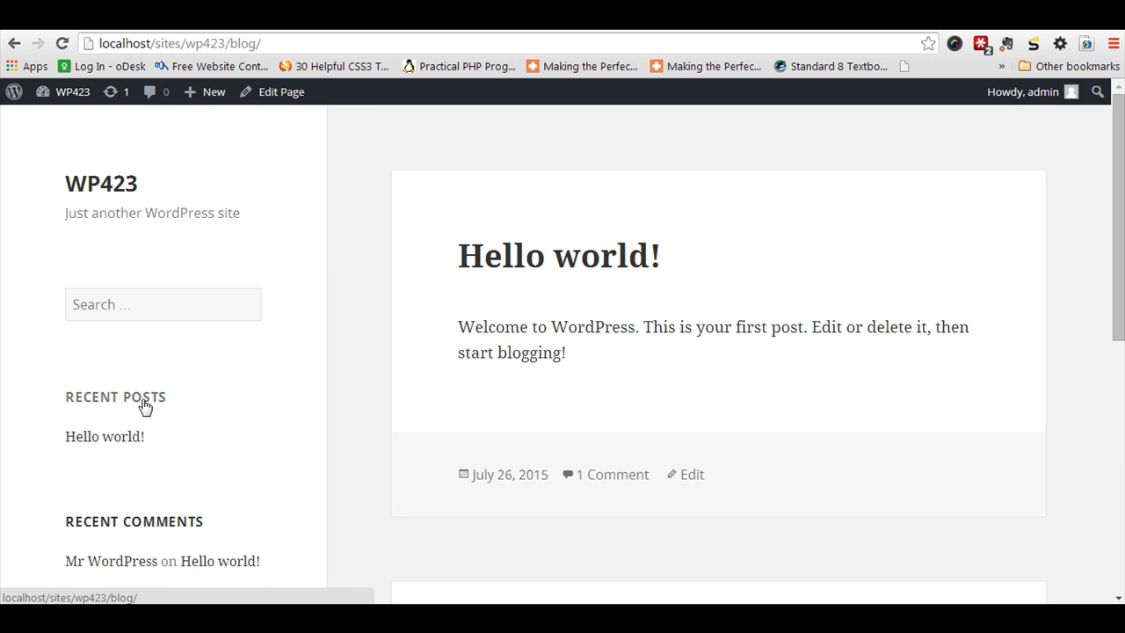
{"action": "mouse_move", "coordinate": [144, 404]}
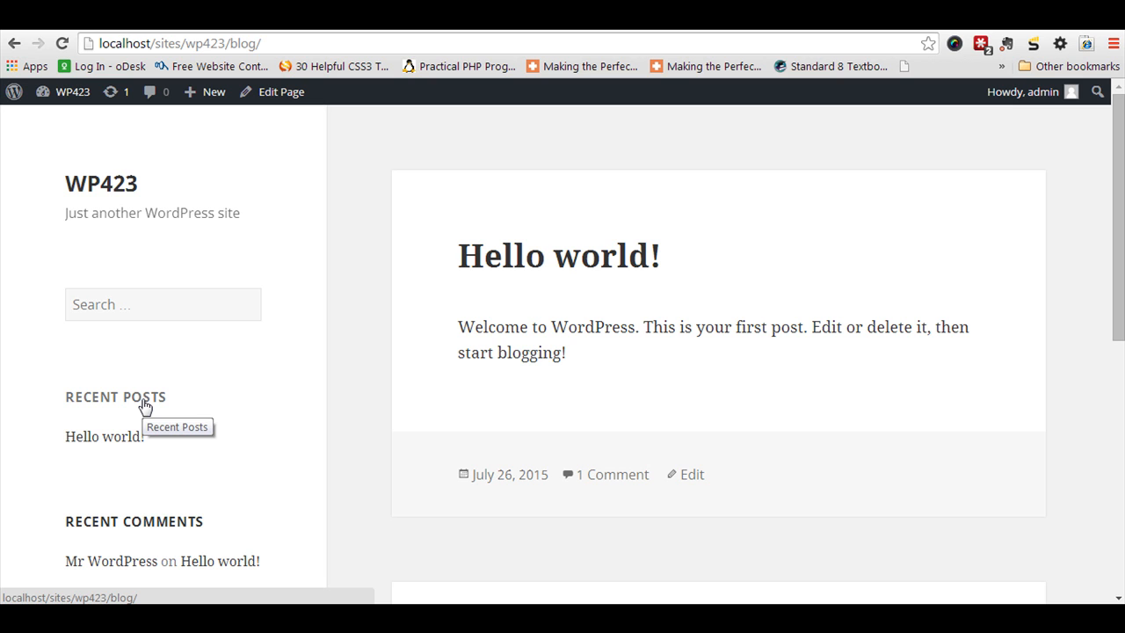